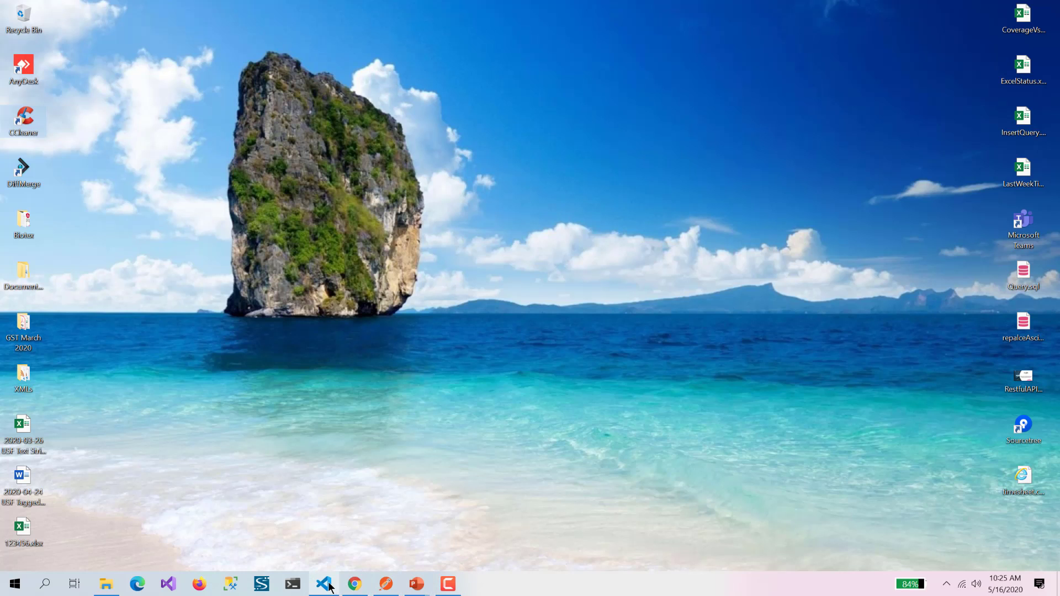
Step: Launch Visual Studio Code from the taskbar onto the FirstNodeJsAPI project
{"action": "left_click", "coordinate": [323, 583]}
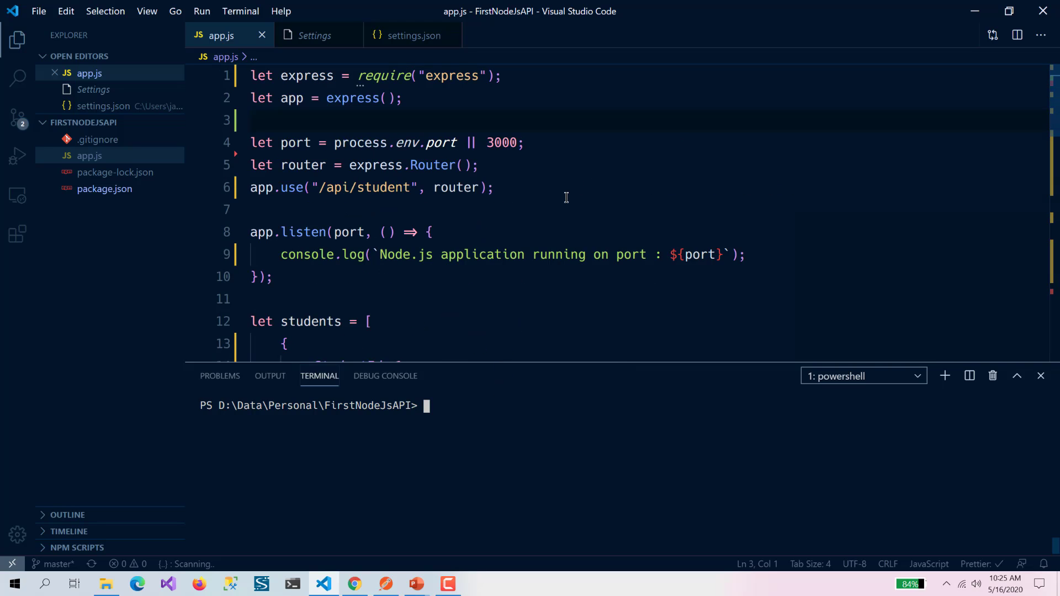
{"action": "mouse_move", "coordinate": [947, 382]}
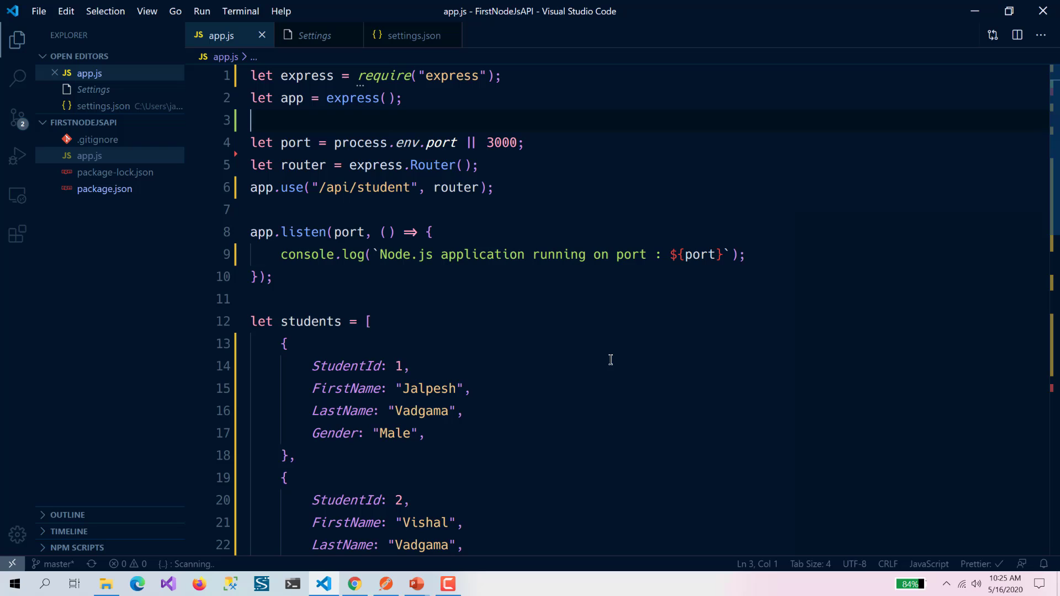
Step: Add let bodyParser = require("body-parser"); to app.js, correcting the variable-name typo
{"action": "type", "text": "dob"}
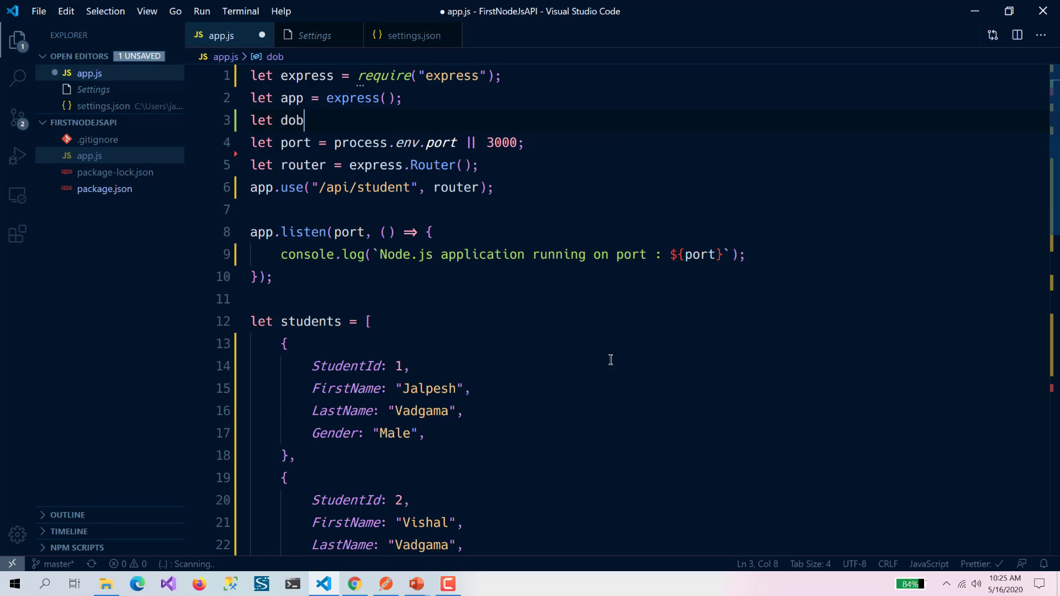
{"action": "type", "text": "bodyP"}
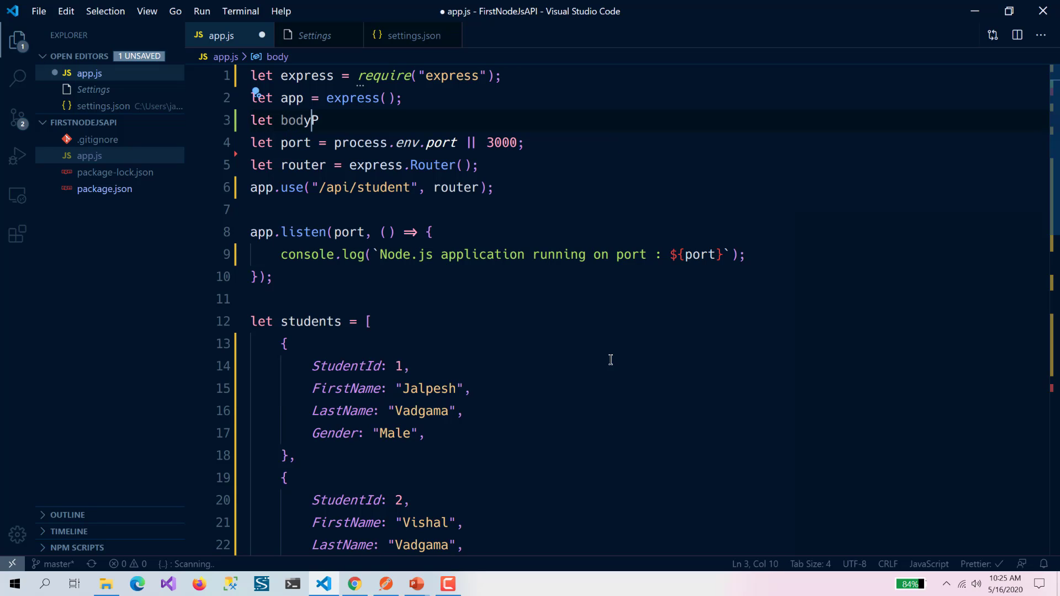
{"action": "type", "text": "Parase = r"}
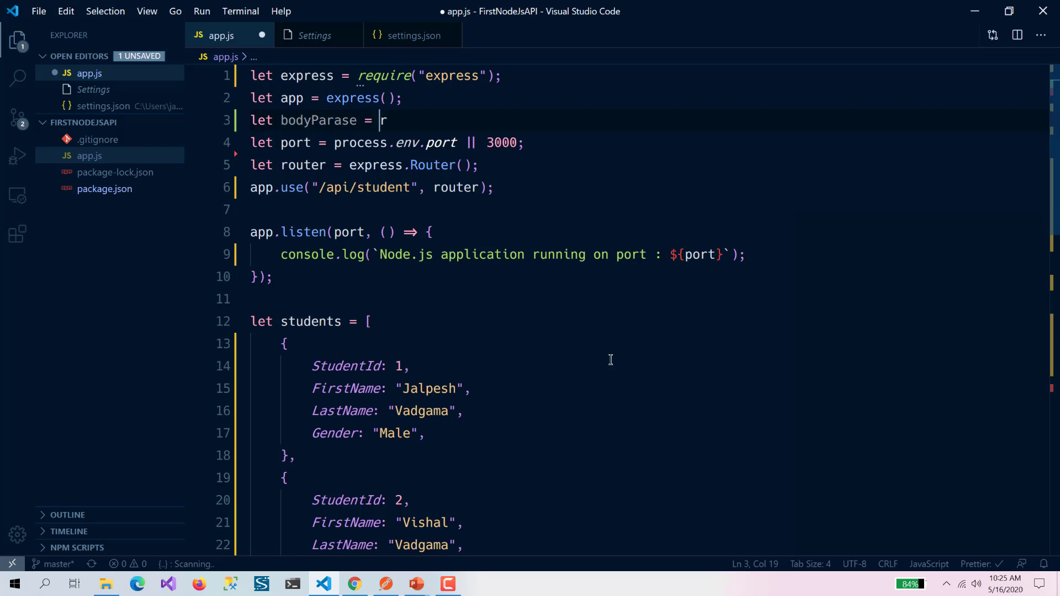
{"action": "type", "text": "require(\"body-parser"}
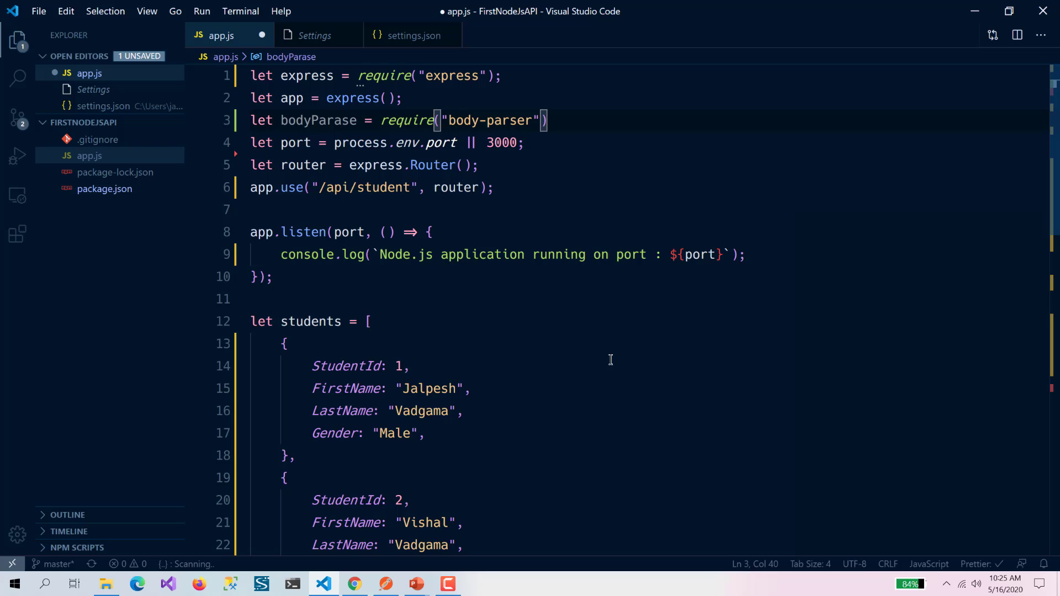
{"action": "key", "text": "Enter"}
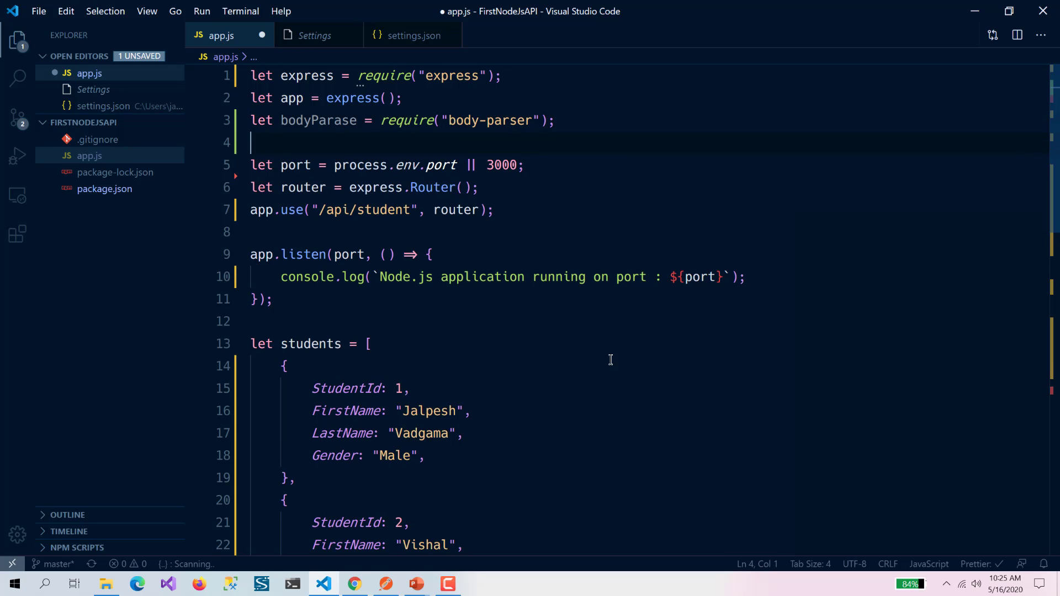
{"action": "double_click", "coordinate": [317, 121]}
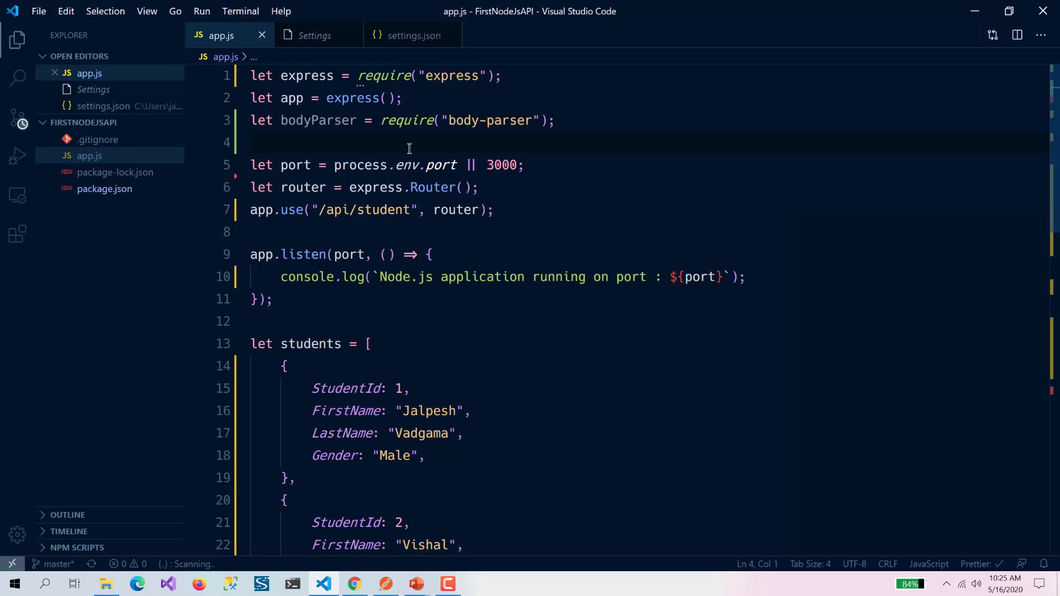
{"action": "type", "text": "let"}
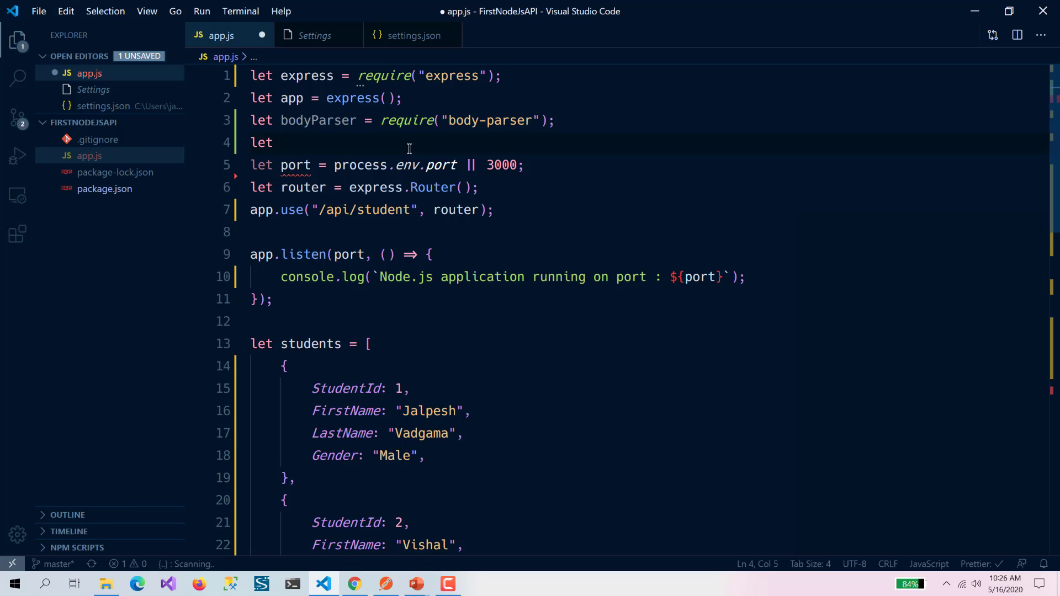
Step: Register app.use(bodyParser.urlencoded({ extended: true })) and app.use(bodyParser.json()) and save
{"action": "key", "text": "backspace"}
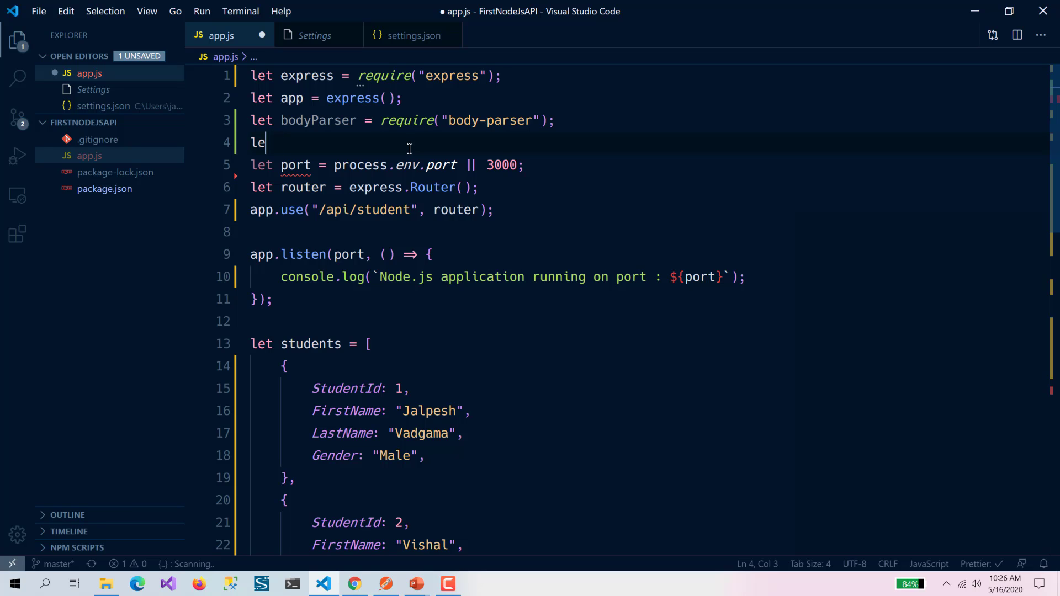
{"action": "type", "text": "app.use()"}
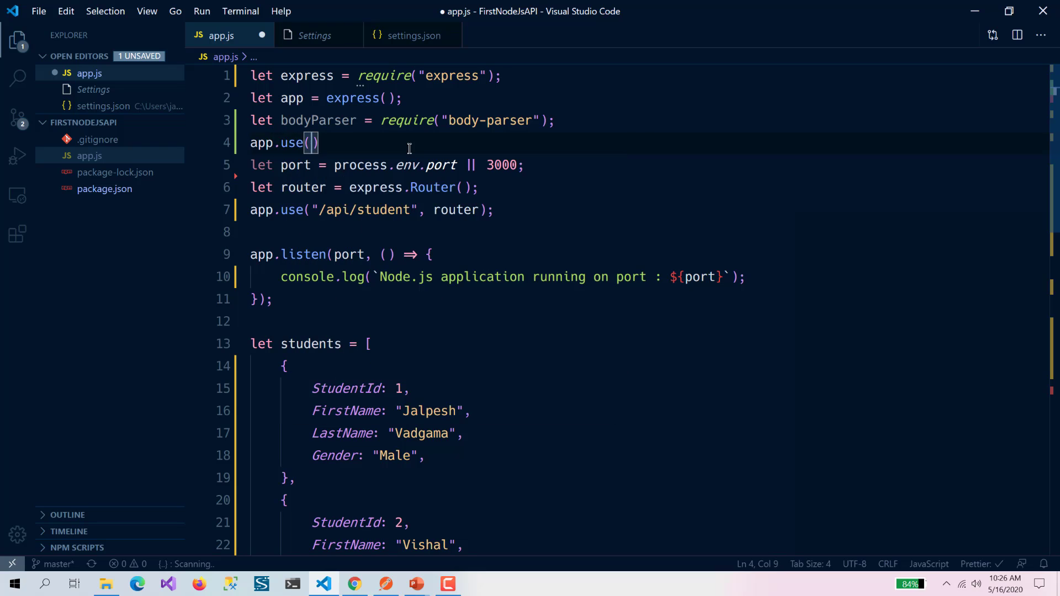
{"action": "type", "text": "bodyParser"}
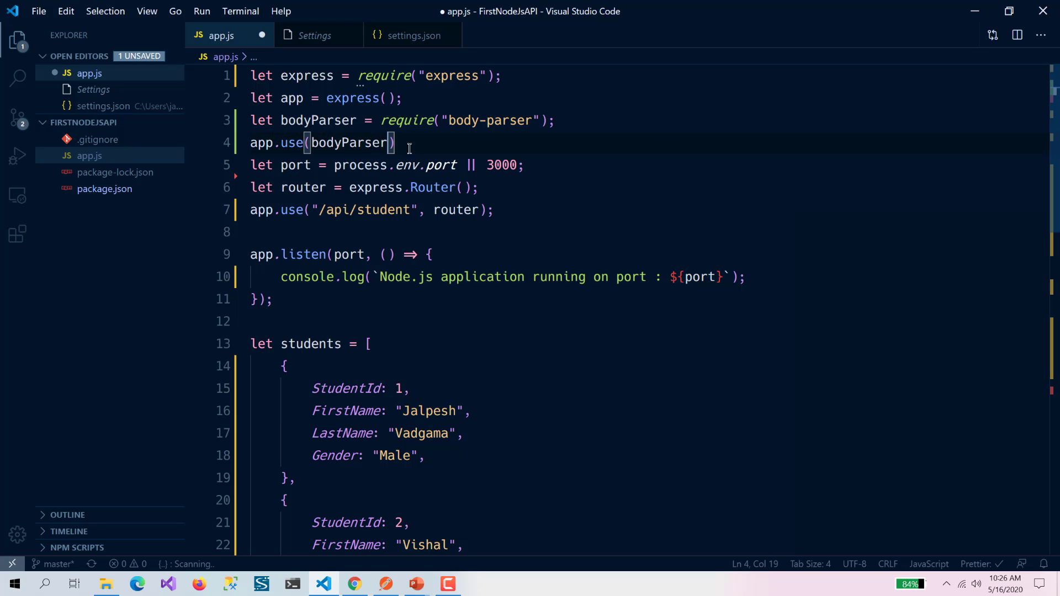
{"action": "type", "text": ".urlencoded"}
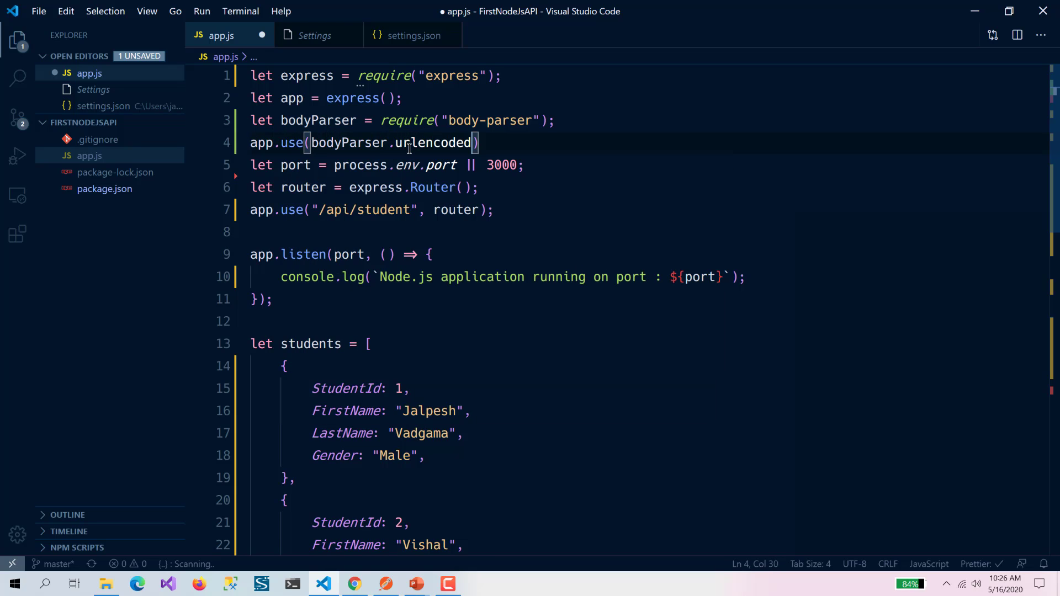
{"action": "type", "text": "({}"}
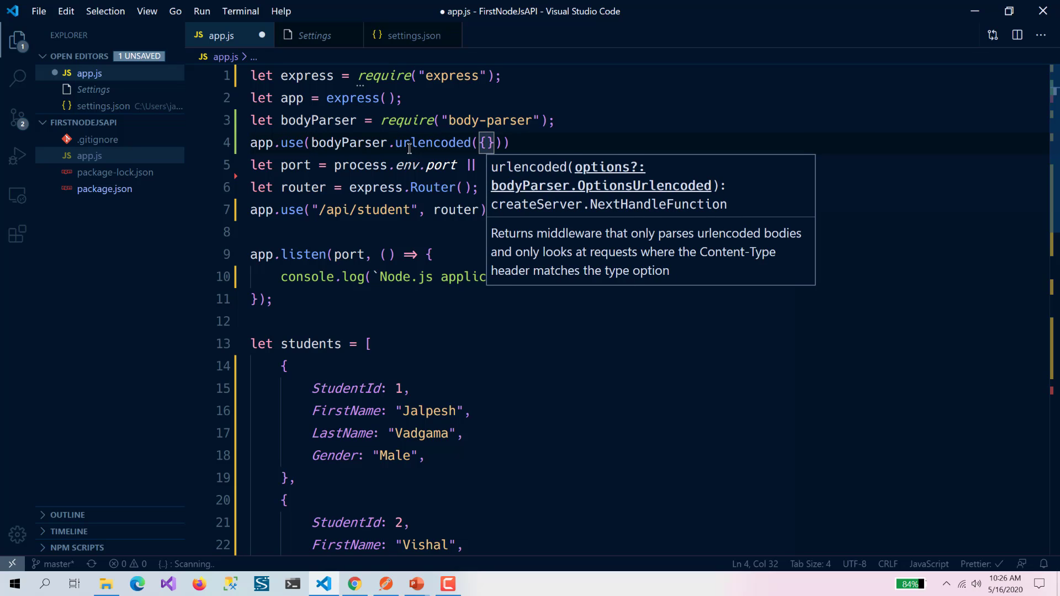
{"action": "type", "text": "extendedt"}
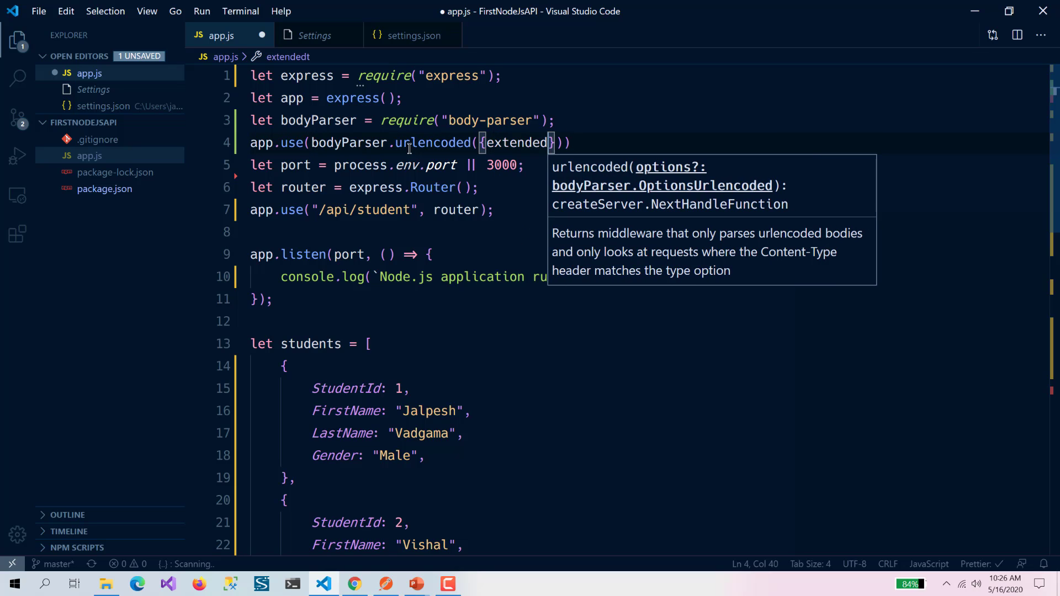
{"action": "type", "text": ": true"}
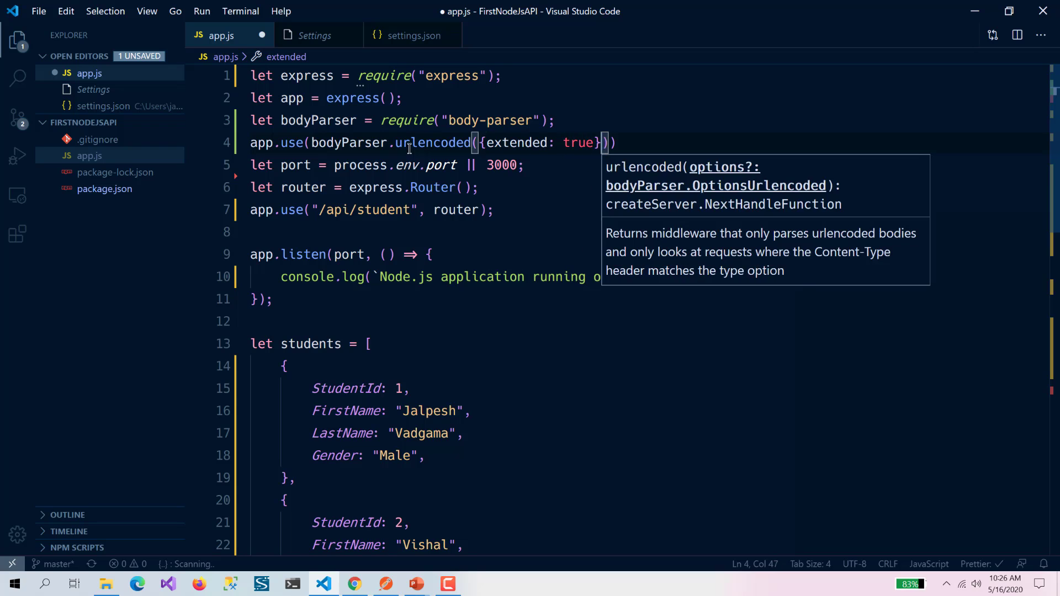
{"action": "type", "text": "a"}
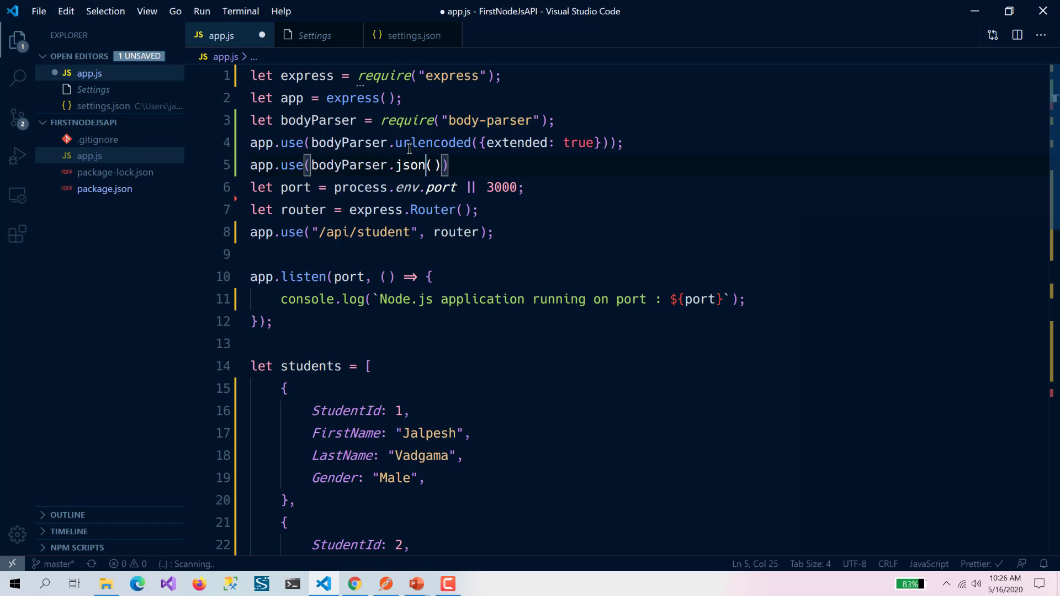
{"action": "key", "text": "ctrl+s"}
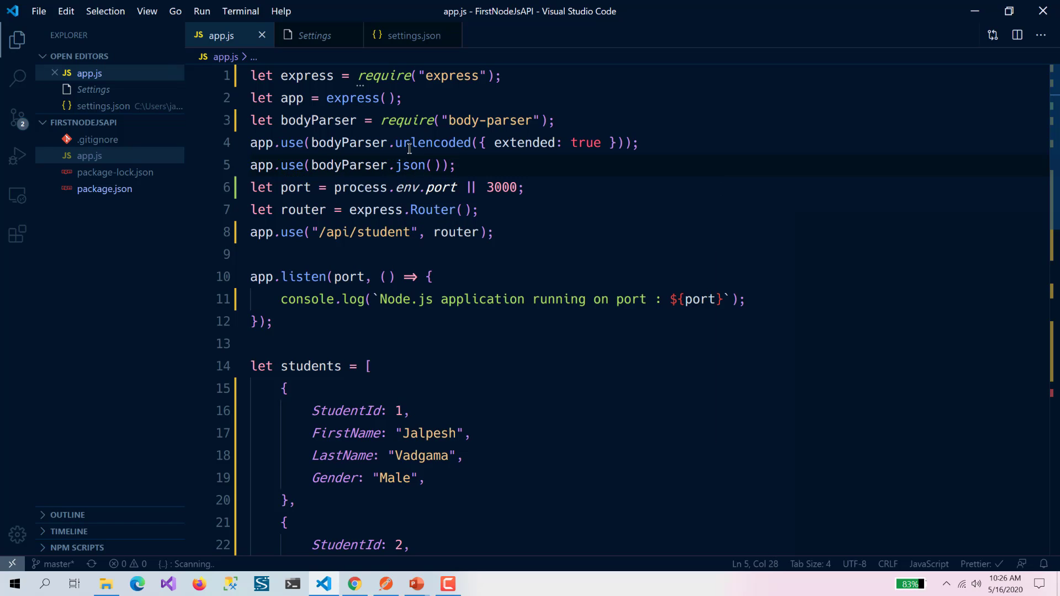
{"action": "mouse_move", "coordinate": [477, 165]}
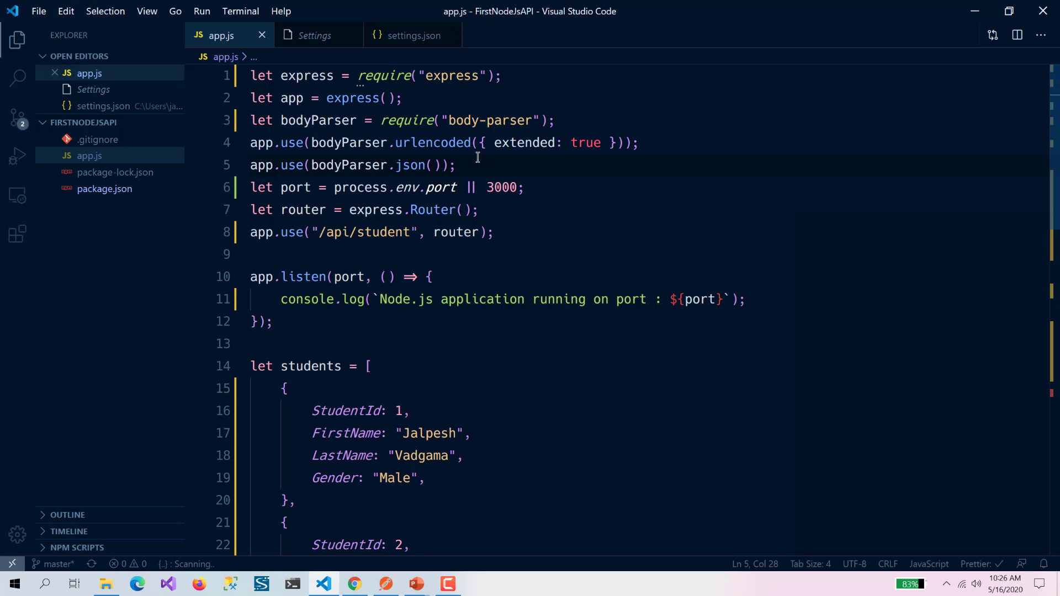
{"action": "mouse_move", "coordinate": [433, 142]}
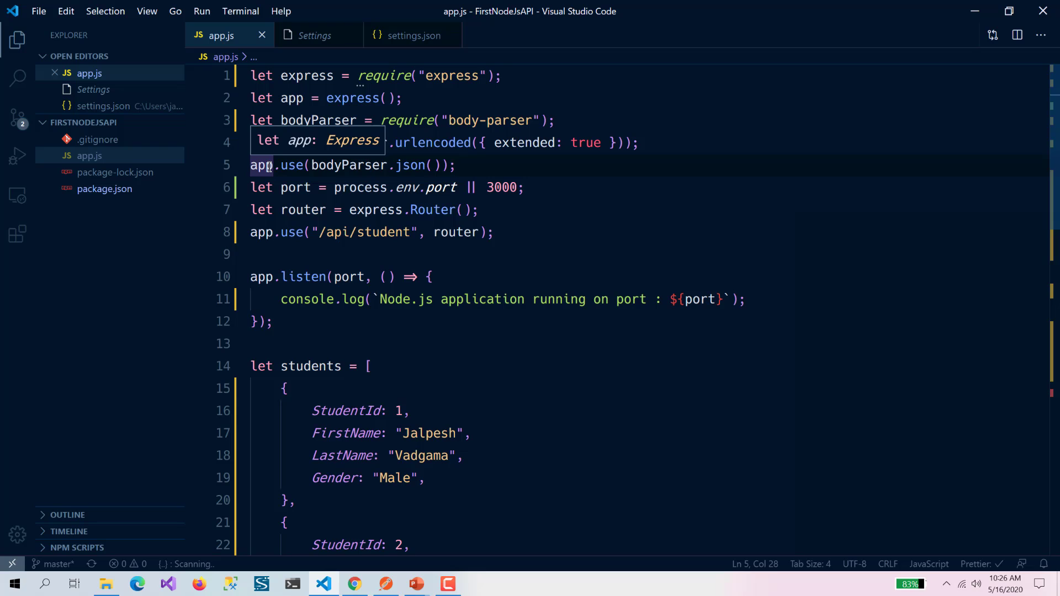
Step: Add a //Create student comment and a router.post('/', (req, res) => {}) handler skeleton
{"action": "scroll", "scroll_direction": "down", "scroll_amount": 3}
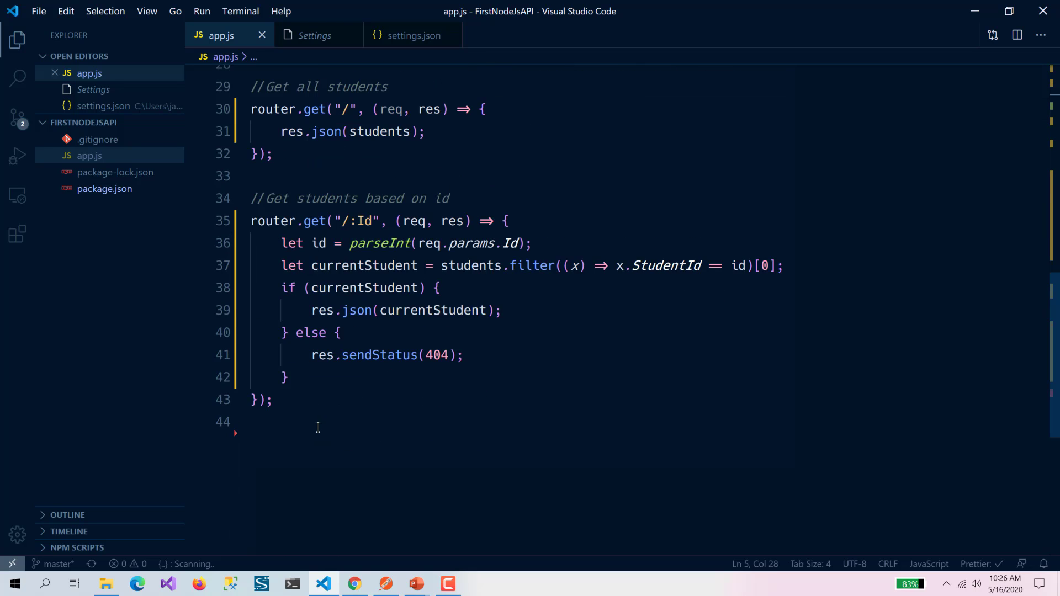
{"action": "key", "text": "enter"}
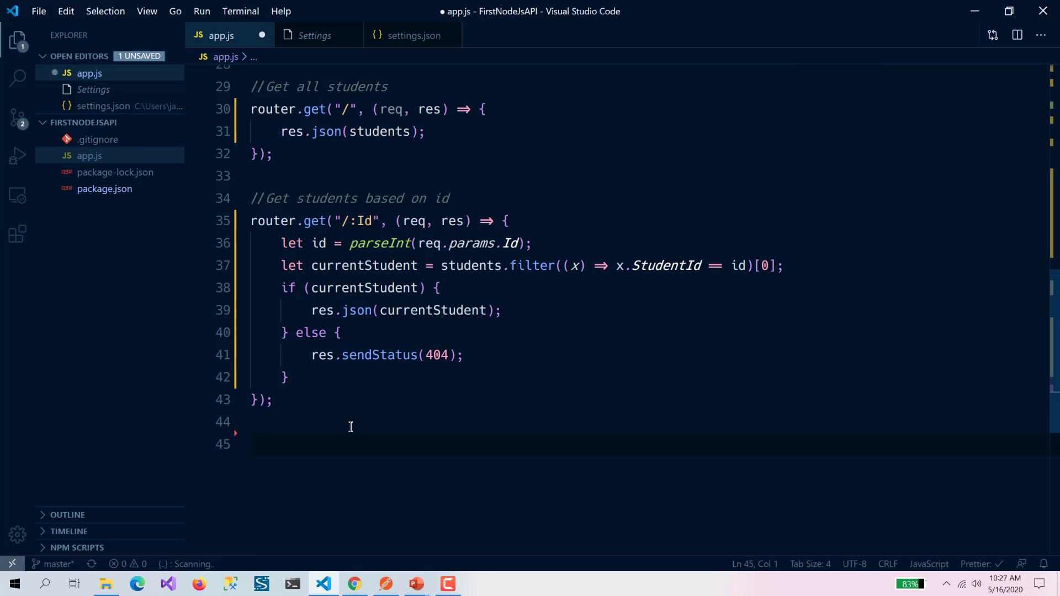
{"action": "type", "text": "//Create stud"}
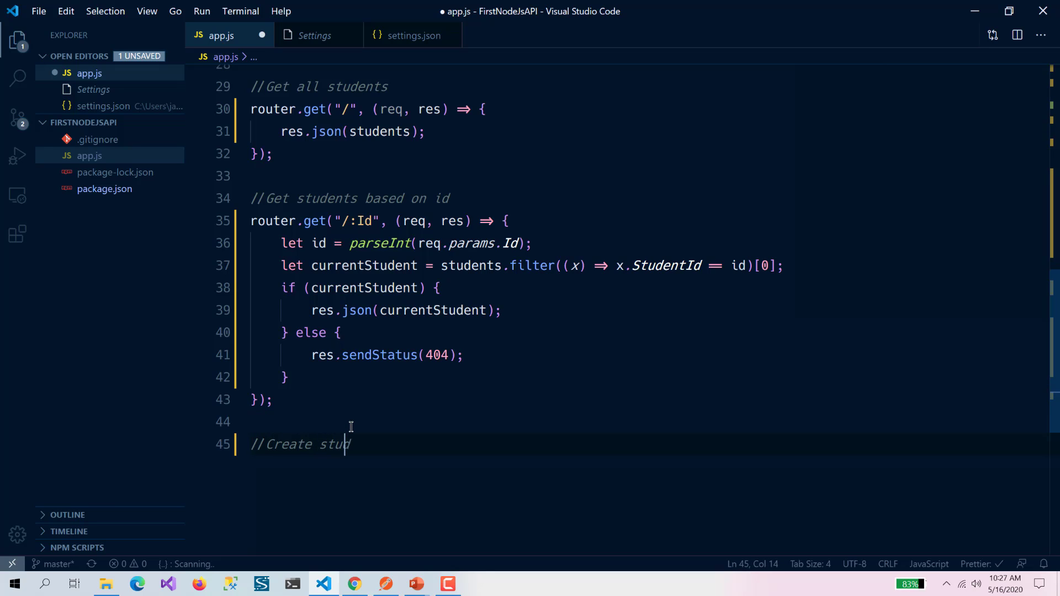
{"action": "type", "text": "en"}
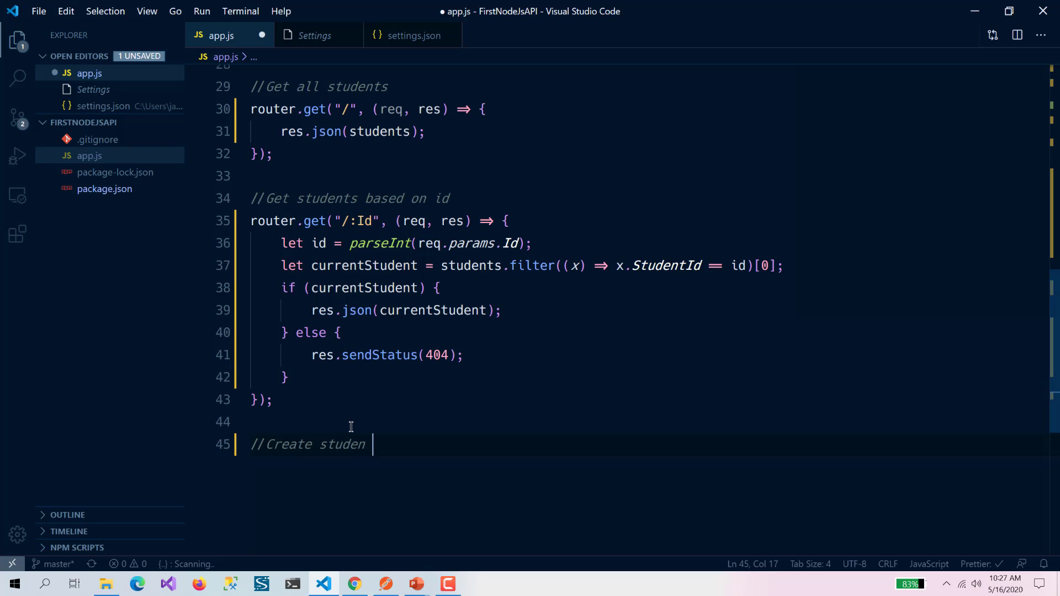
{"action": "key", "text": "enter"}
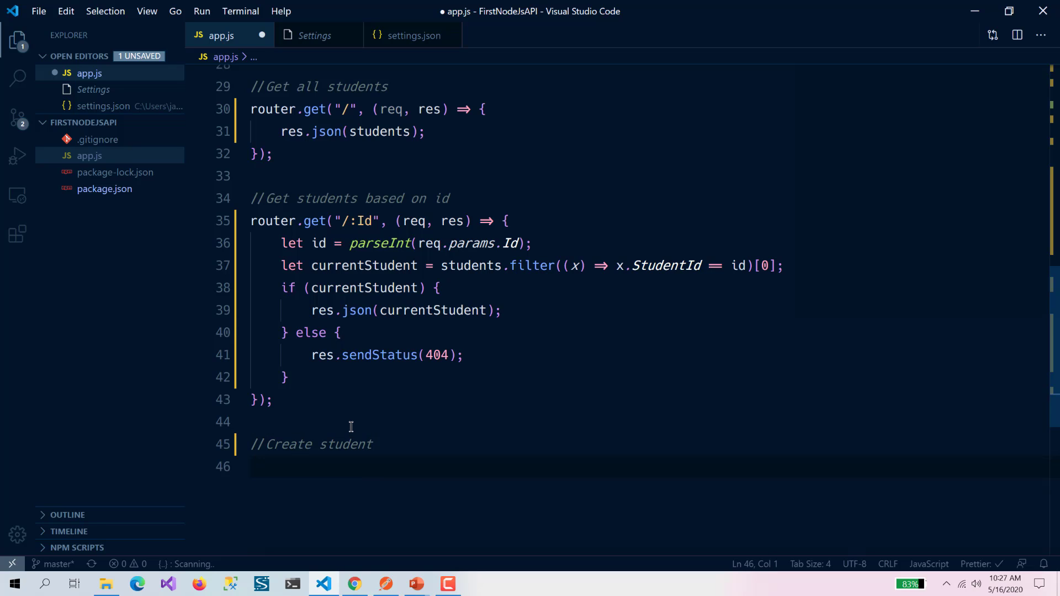
{"action": "type", "text": "router.post(\"/"}
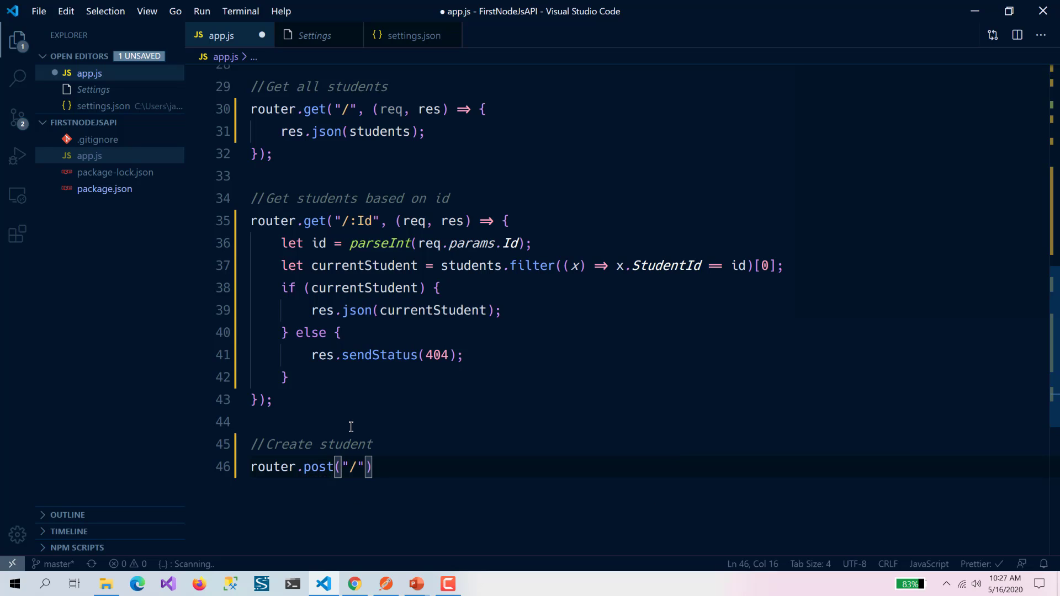
{"action": "type", "text": ","}
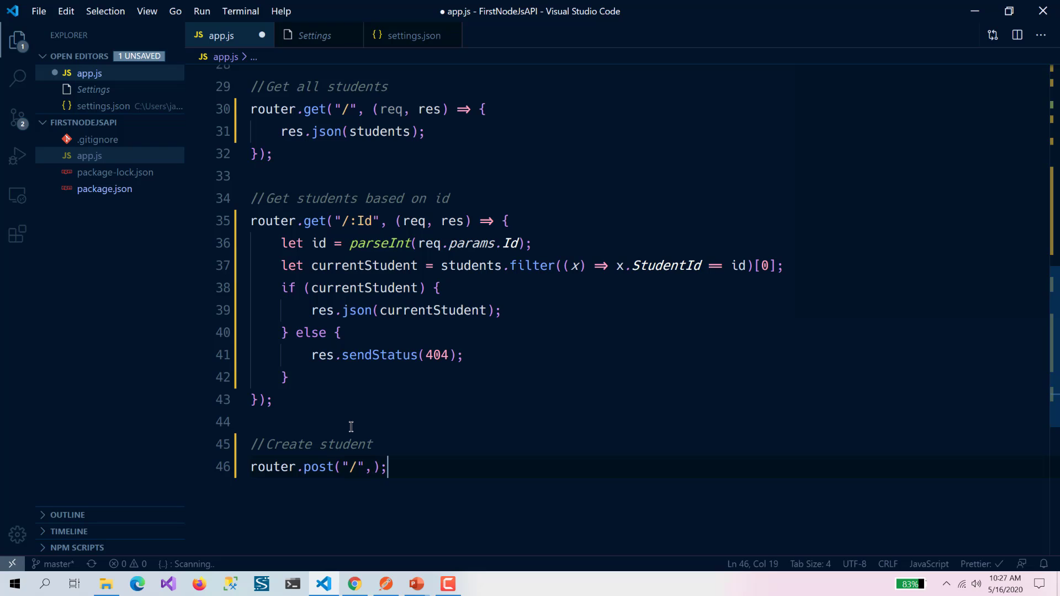
{"action": "type", "text": "(req,rest"}
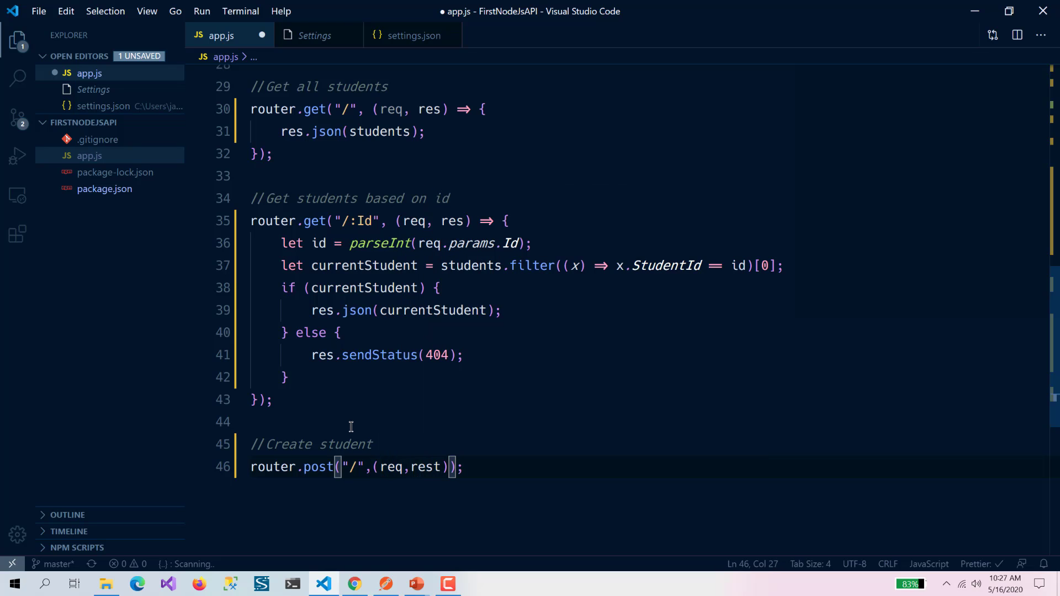
{"action": "type", "text": "=>{}"}
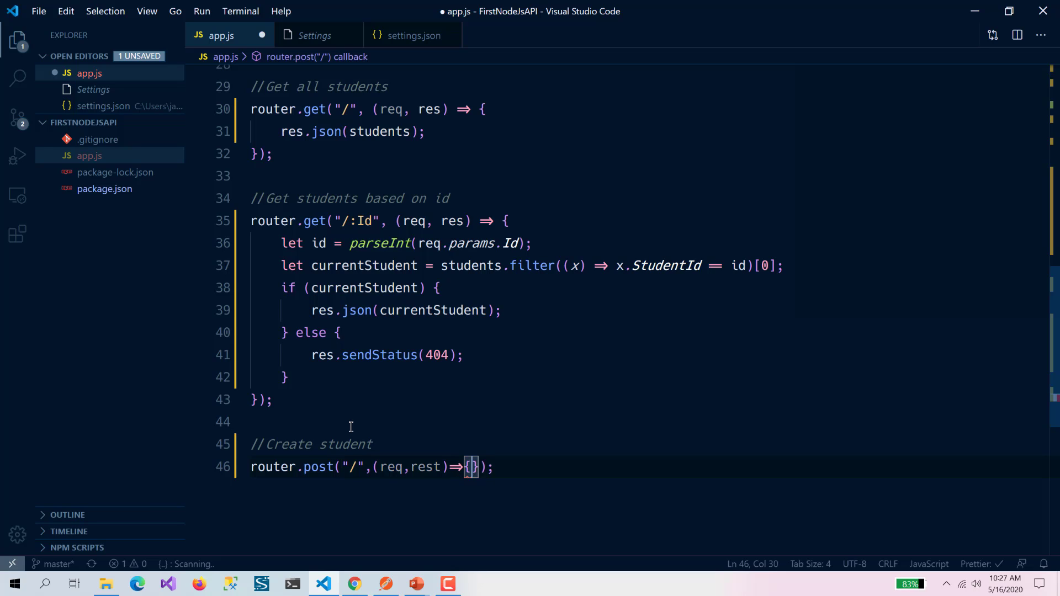
{"action": "key", "text": "Enter"}
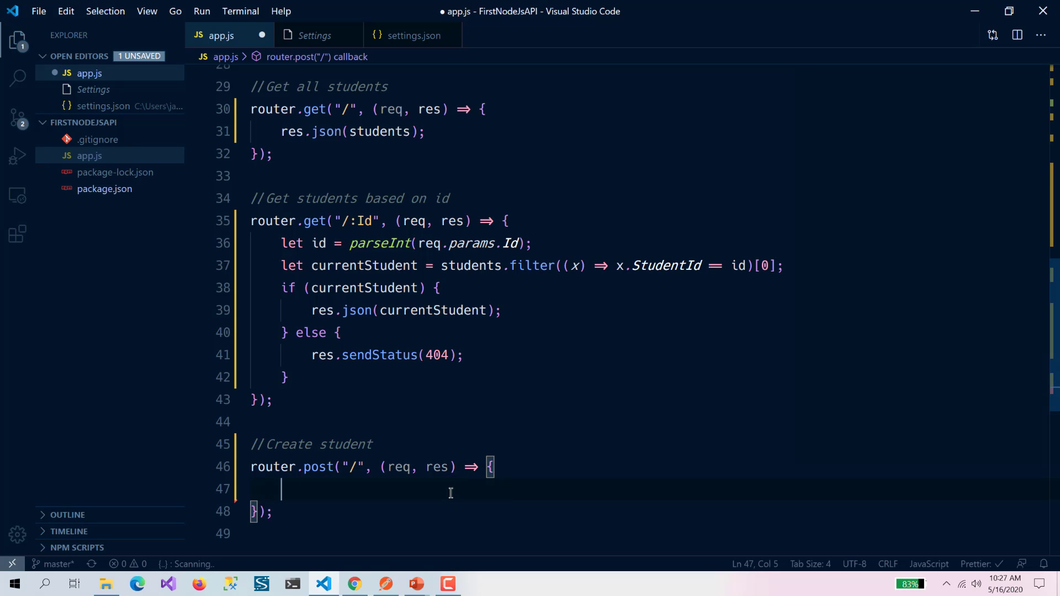
Step: Read the student from req.body and set isValid from ValidateStudent(student)
{"action": "type", "text": "let student"}
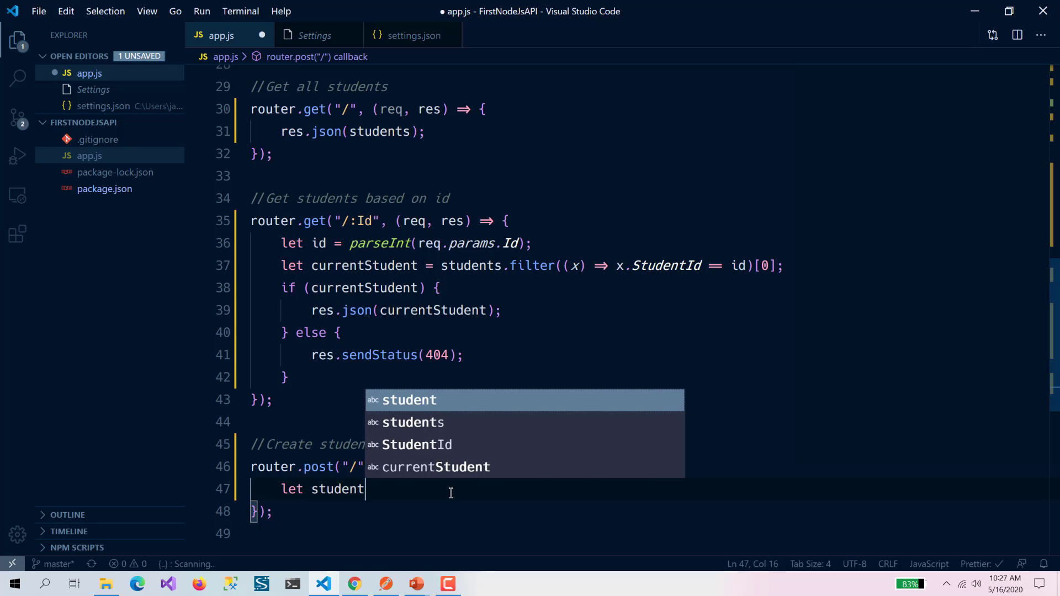
{"action": "type", "text": "="}
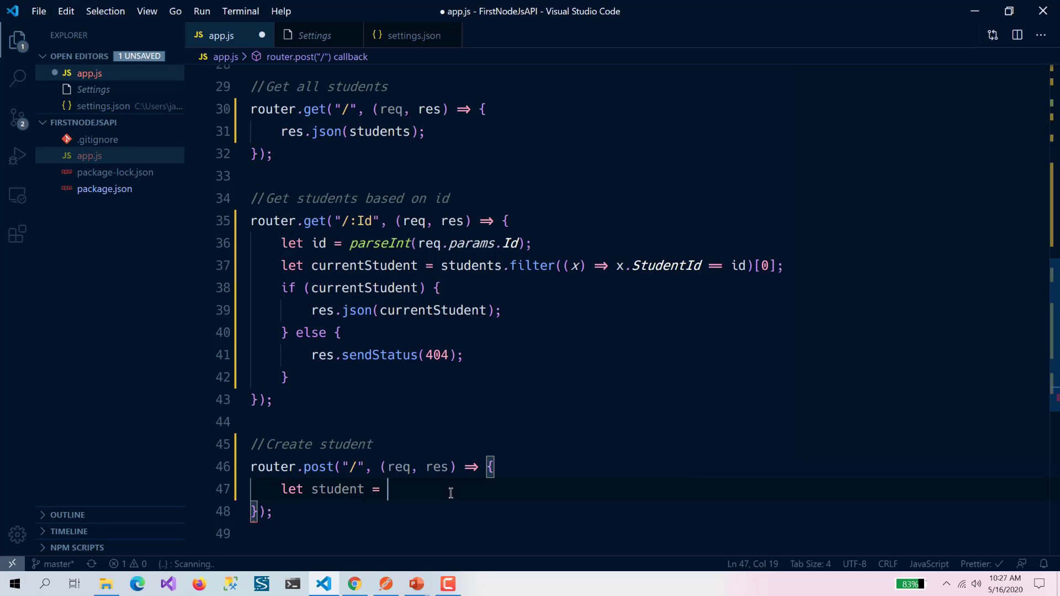
{"action": "type", "text": "req.body"}
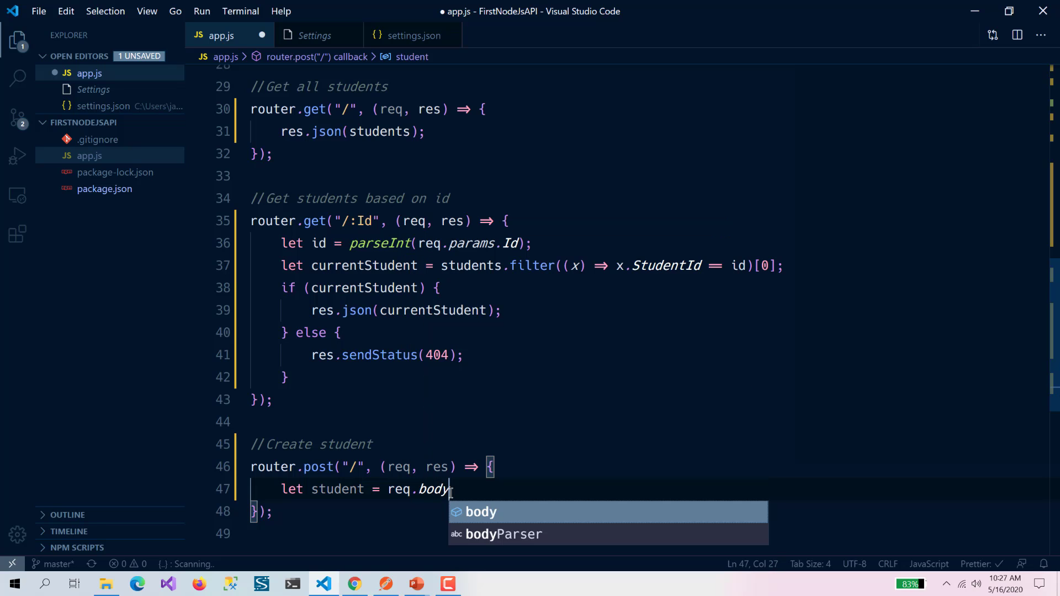
{"action": "key", "text": "Enter"}
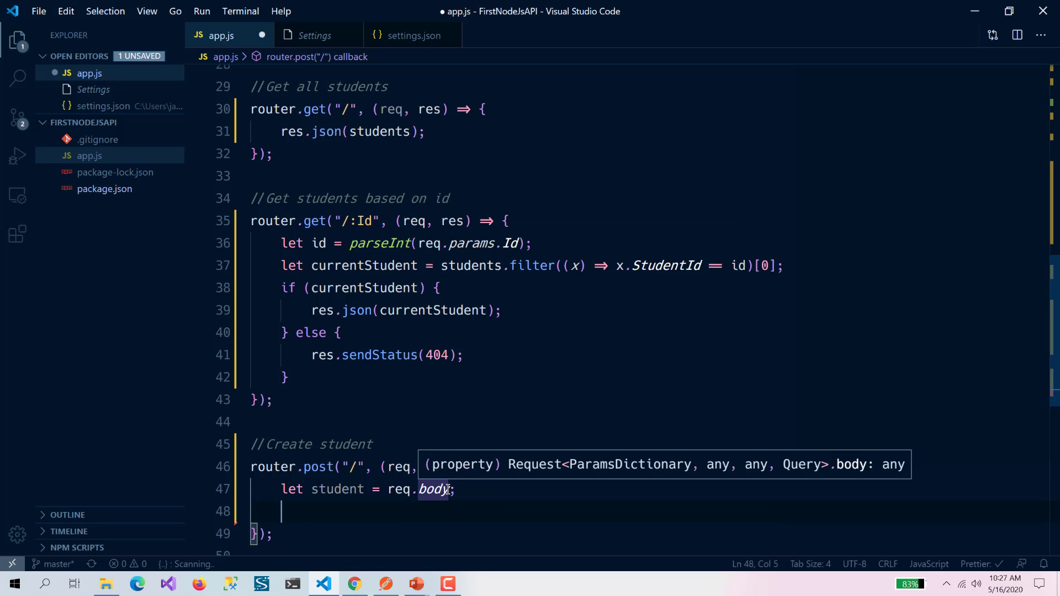
{"action": "type", "text": "let isValid ="}
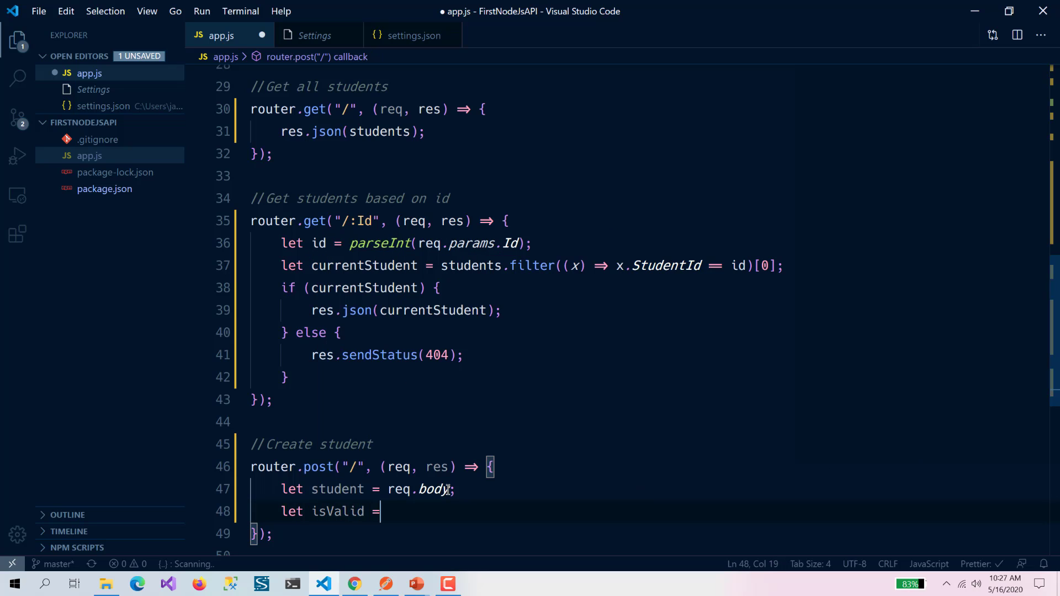
{"action": "type", "text": "ValidateStudent(student);"}
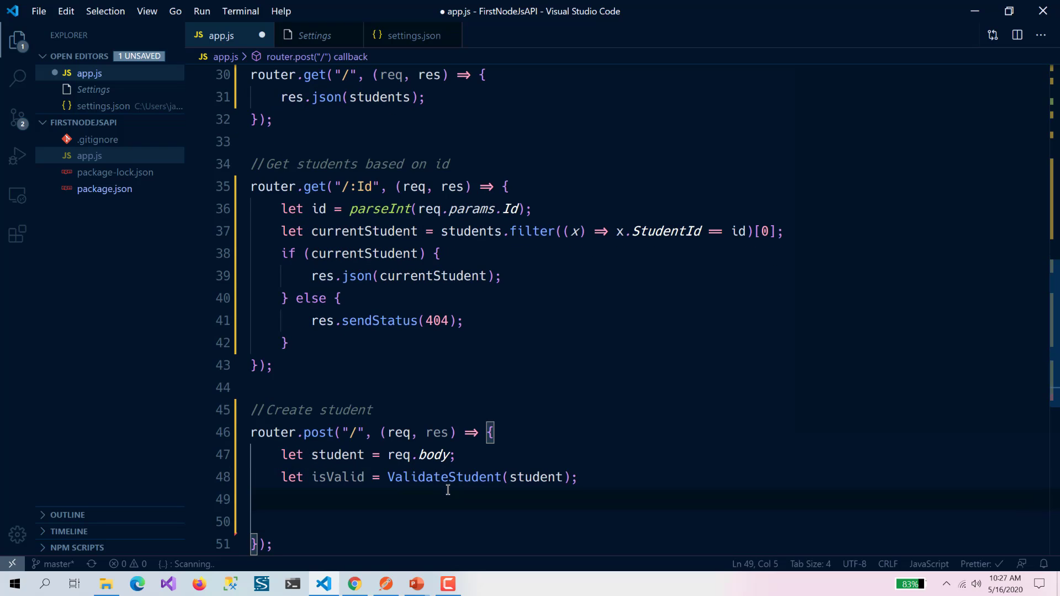
Step: If isValid equals "", push the student into the students array
{"action": "type", "text": "if(isValid"}
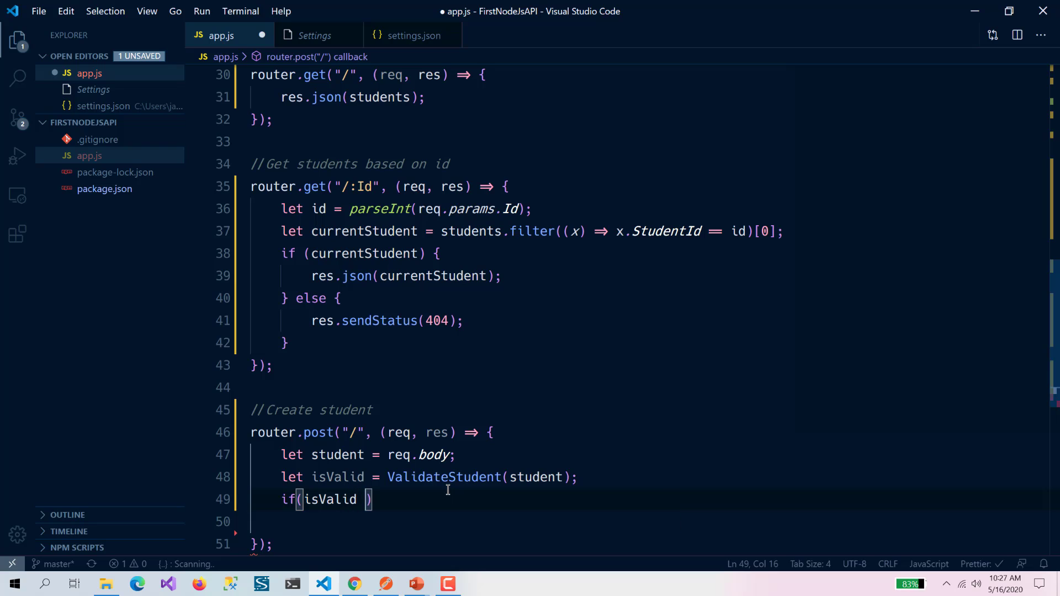
{"action": "key", "text": "Backspace"}
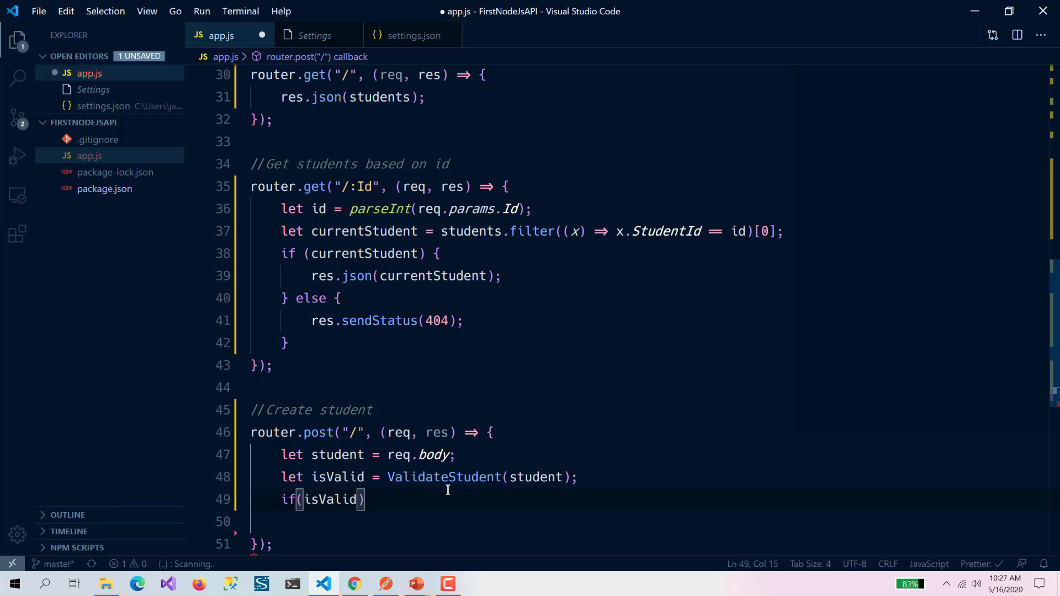
{"action": "type", "text": "==\"\""}
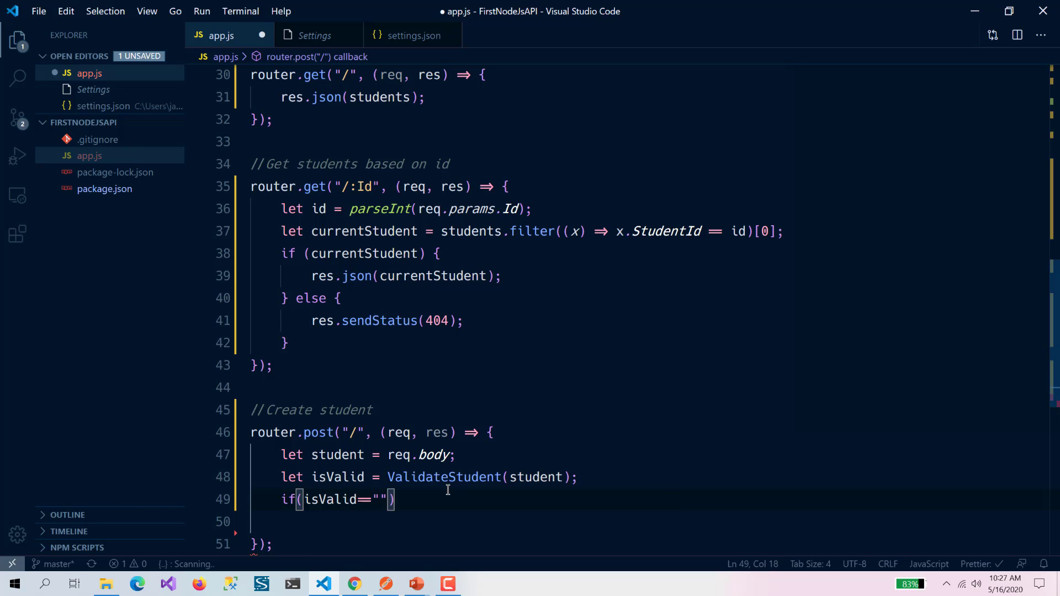
{"action": "type", "text": "{"}
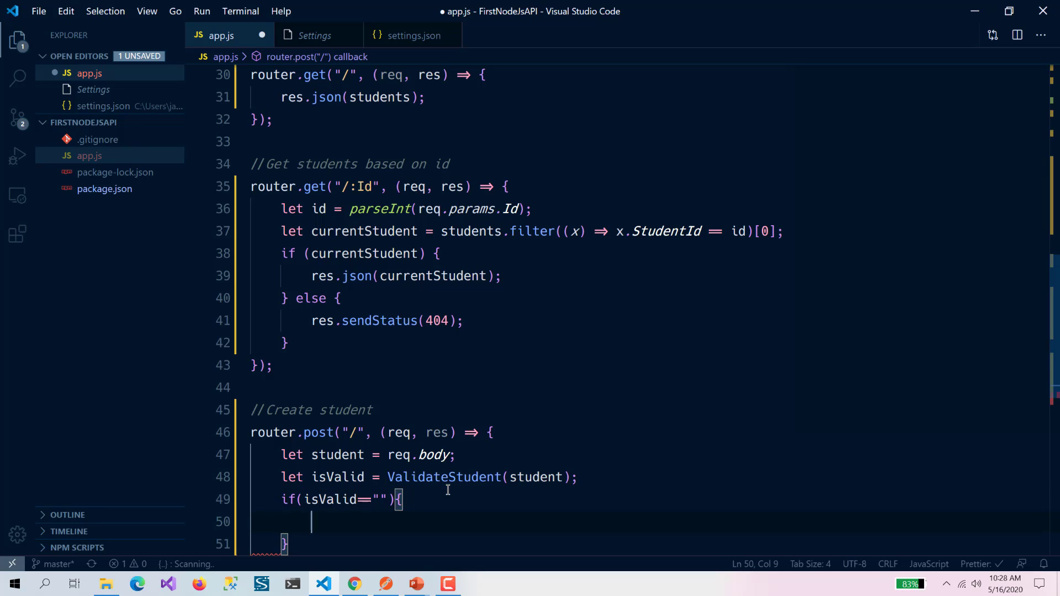
{"action": "mouse_move", "coordinate": [424, 517]}
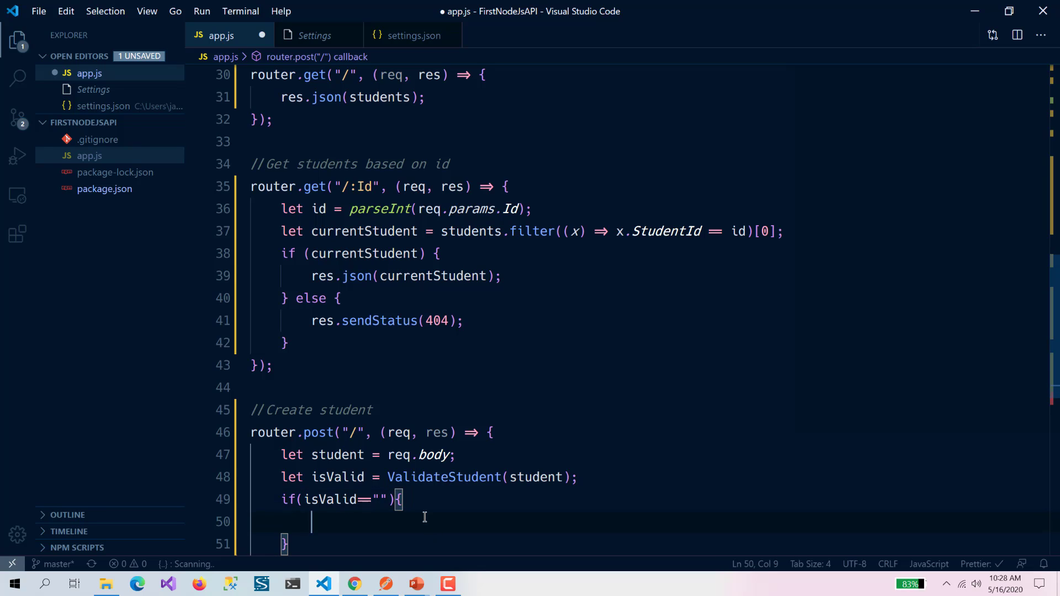
{"action": "type", "text": "sude"}
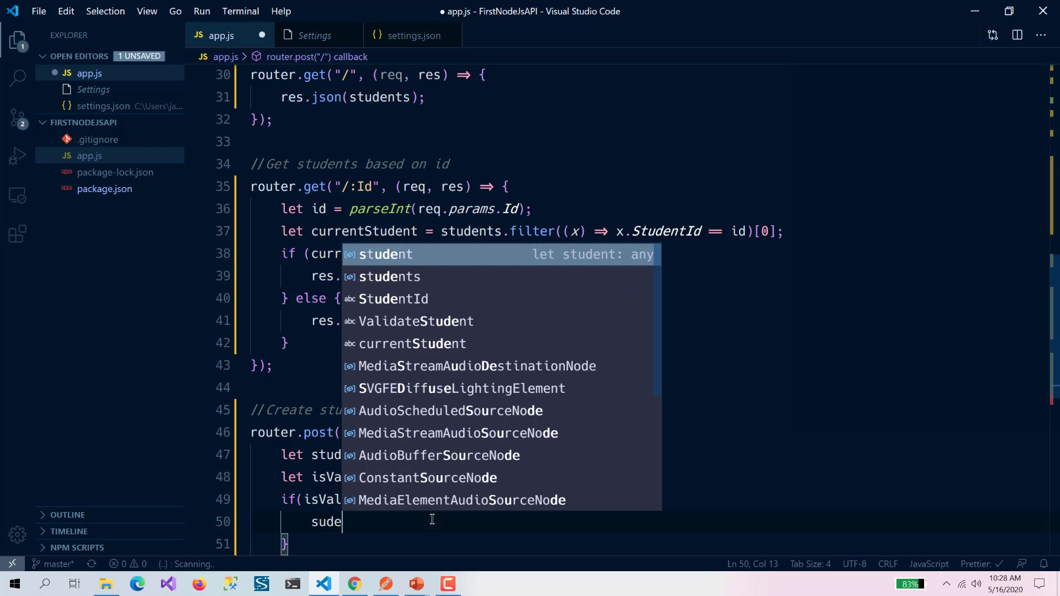
{"action": "type", "text": "t"}
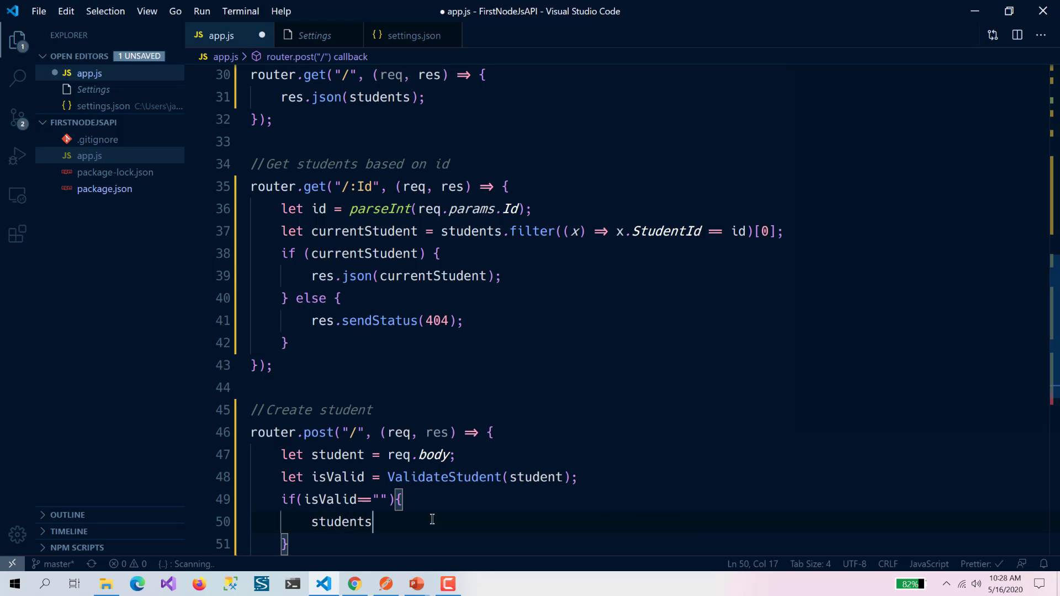
{"action": "type", "text": ".psu"}
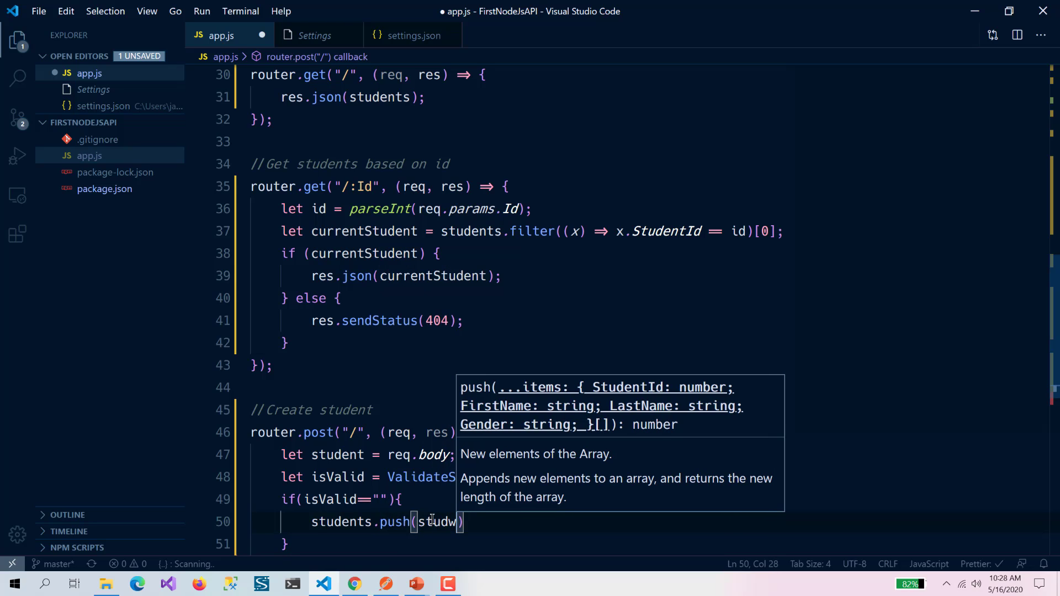
{"action": "key", "text": "BackSpace"}
{"action": "type", "text": "ent"}
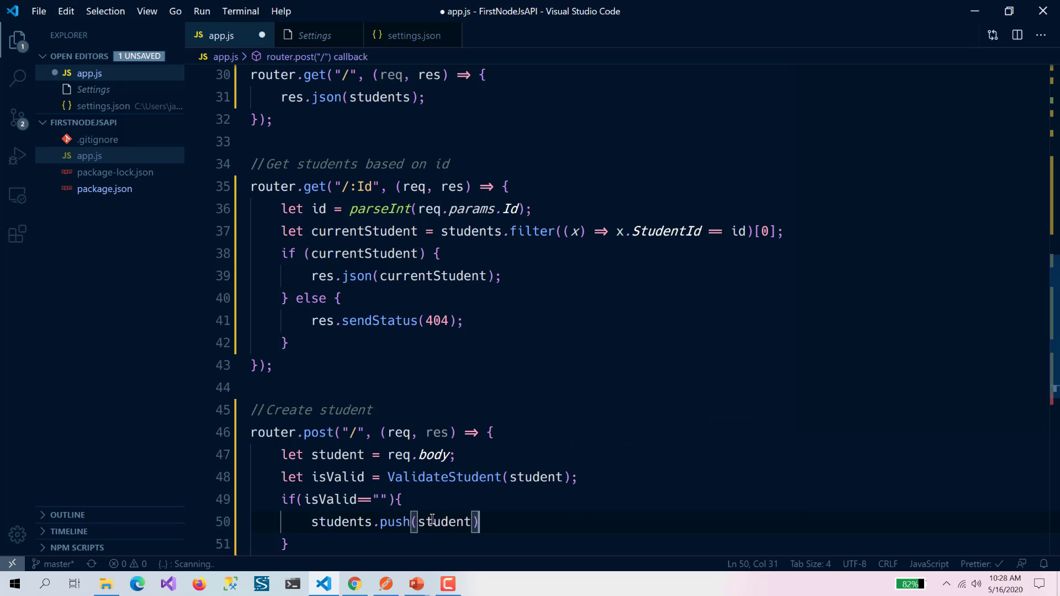
{"action": "type", "text": ";"}
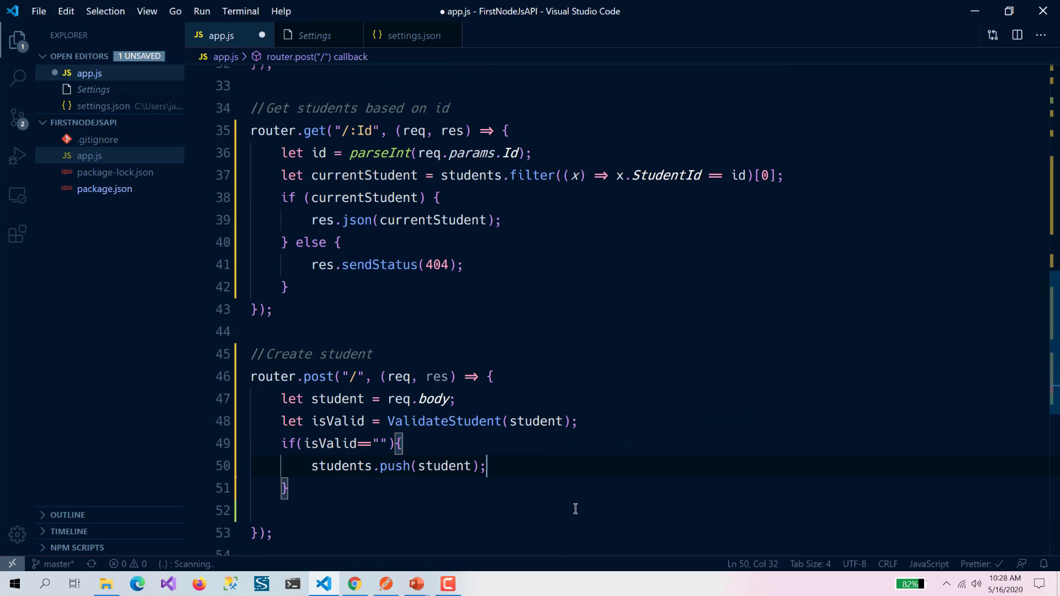
Step: Respond with res.status(201).send(students) for valid students and begin the else branch
{"action": "type", "text": "console.log(students);"}
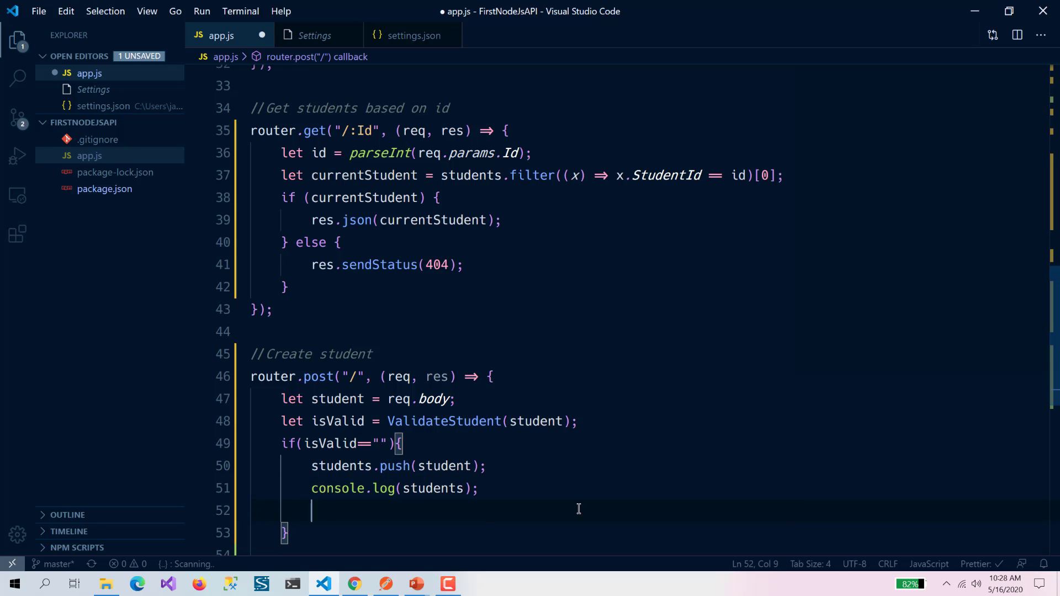
{"action": "type", "text": "res.se"}
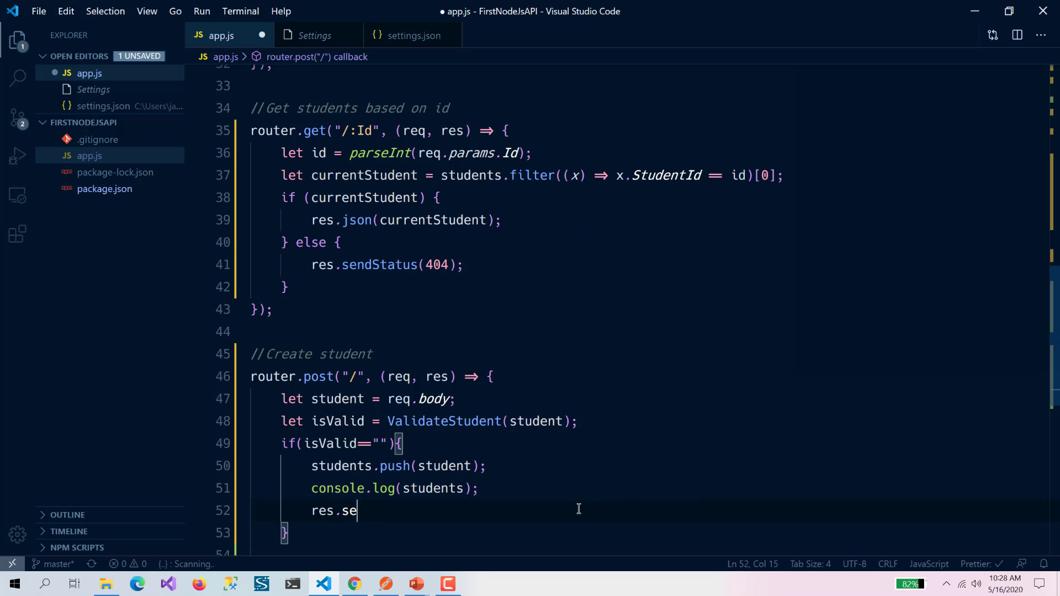
{"action": "type", "text": "tatus"}
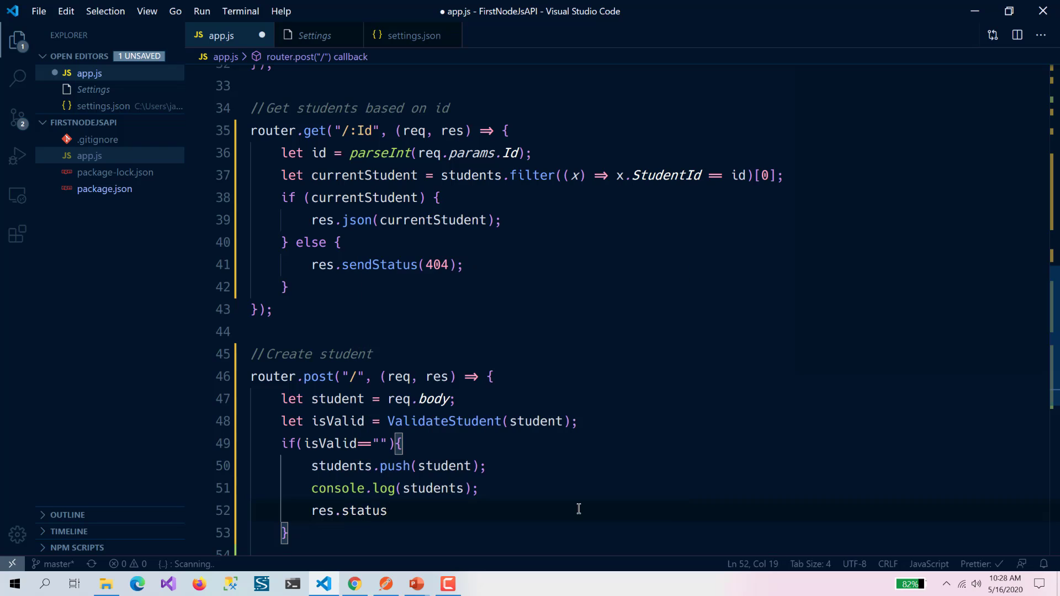
{"action": "type", "text": "(201)"}
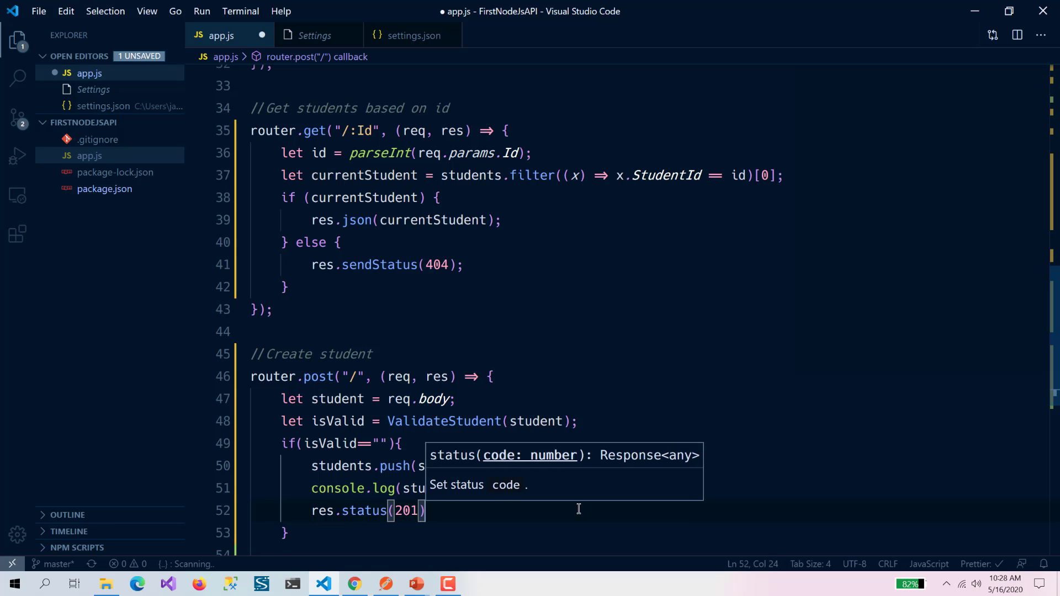
{"action": "type", "text": ".sedn"}
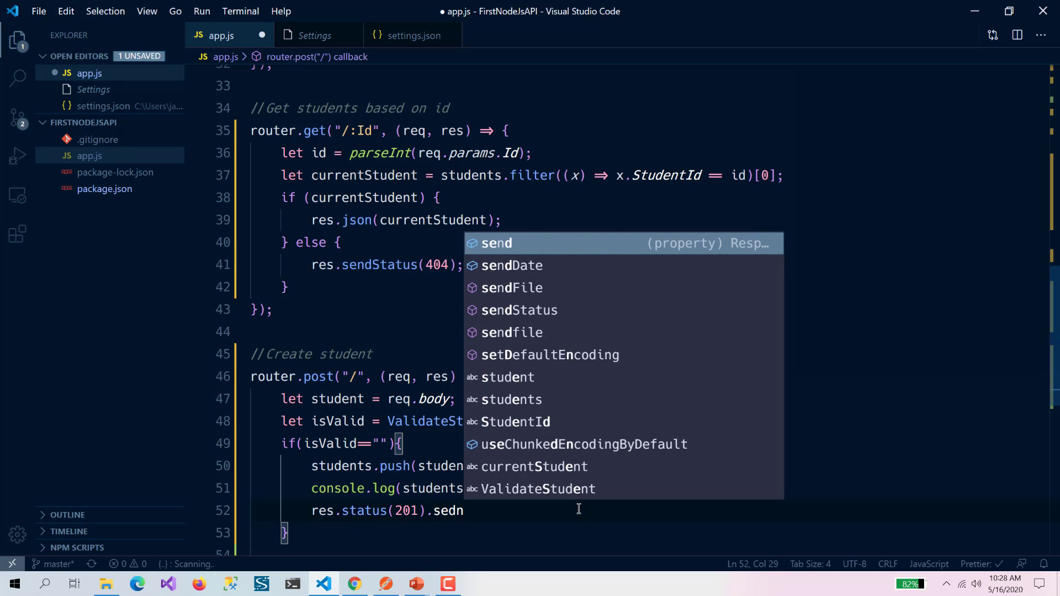
{"action": "type", "text": "(stud"}
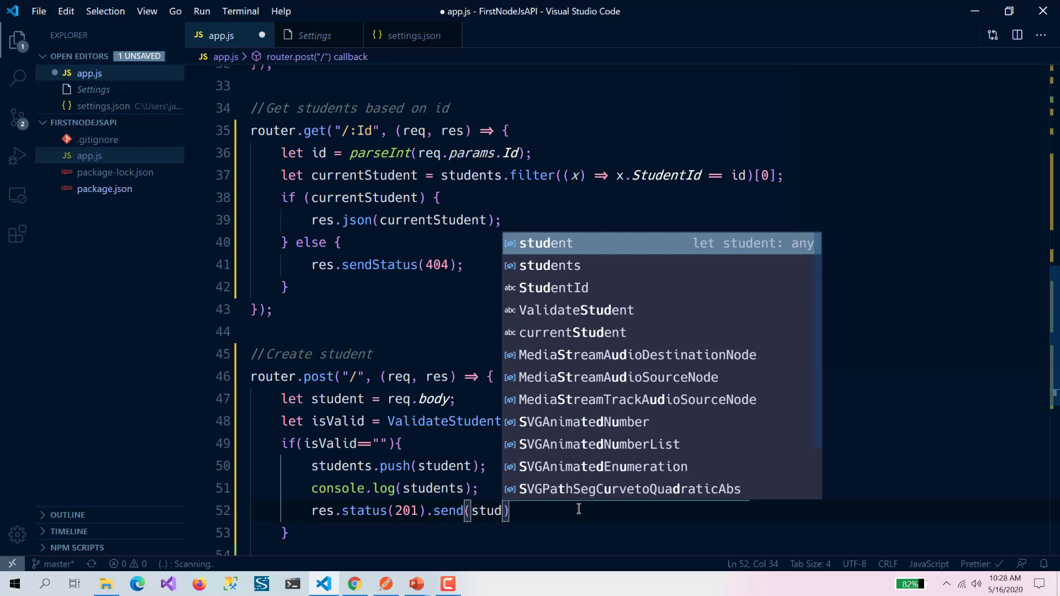
{"action": "key", "text": "Tab"}
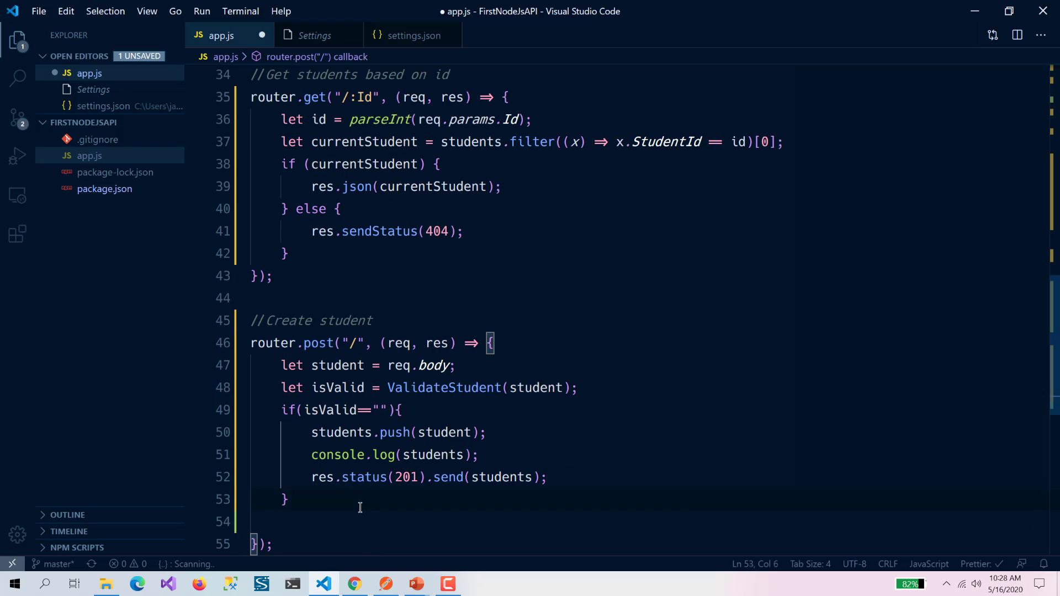
{"action": "type", "text": "else{"}
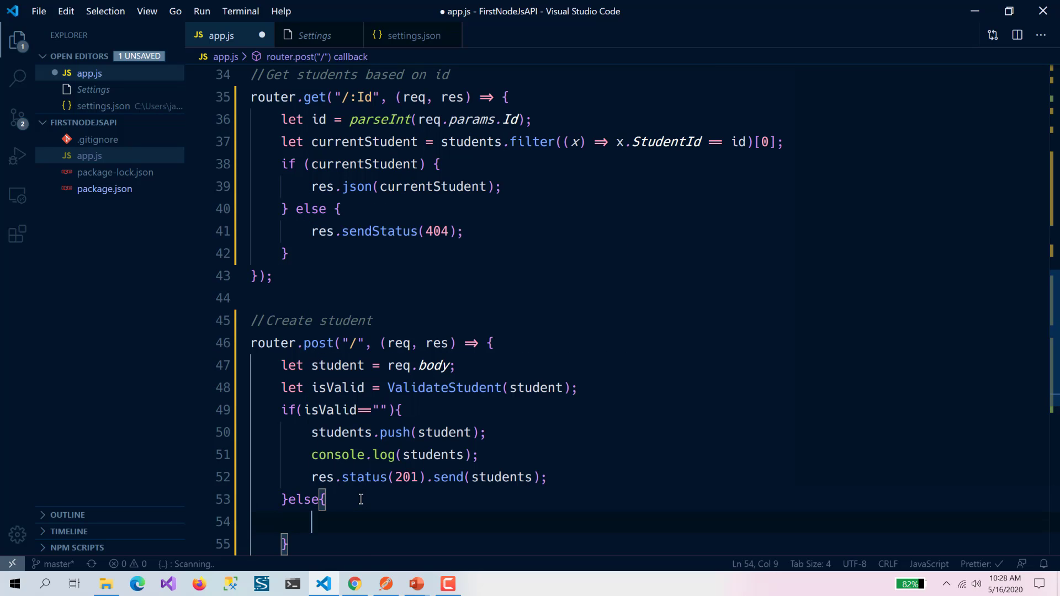
Step: In the else branch set res.statusMessage = isValid and res.sendStatus(404), then save
{"action": "type", "text": "res.s"}
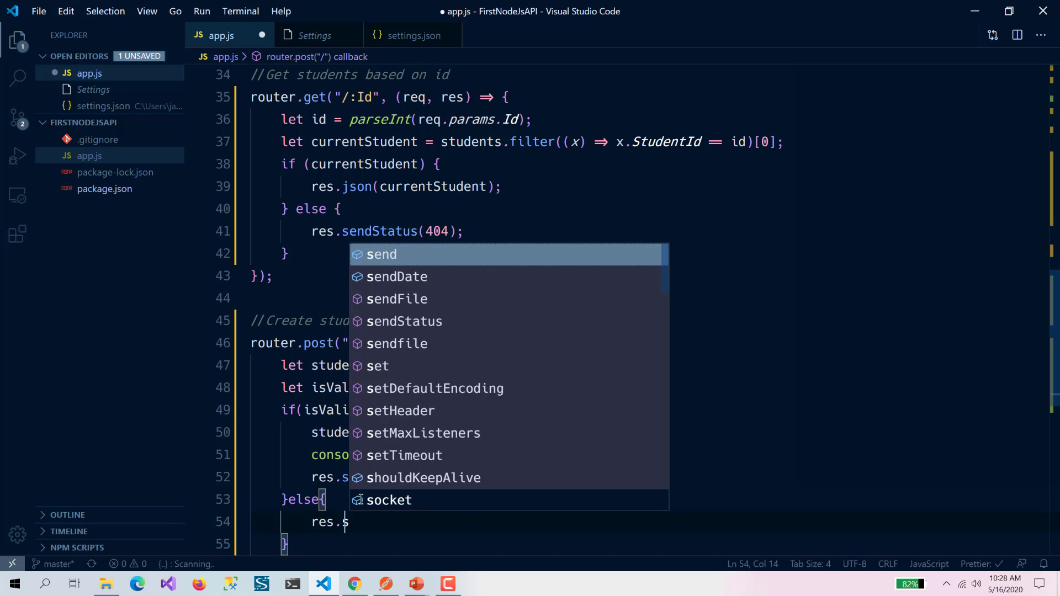
{"action": "type", "text": "statusMessage"}
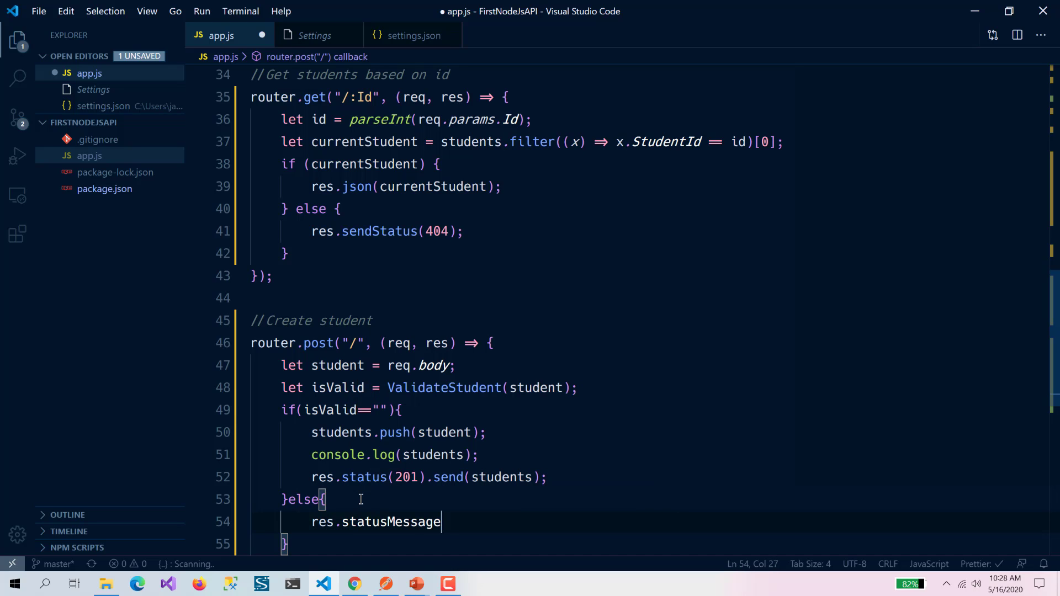
{"action": "type", "text": "= isva"}
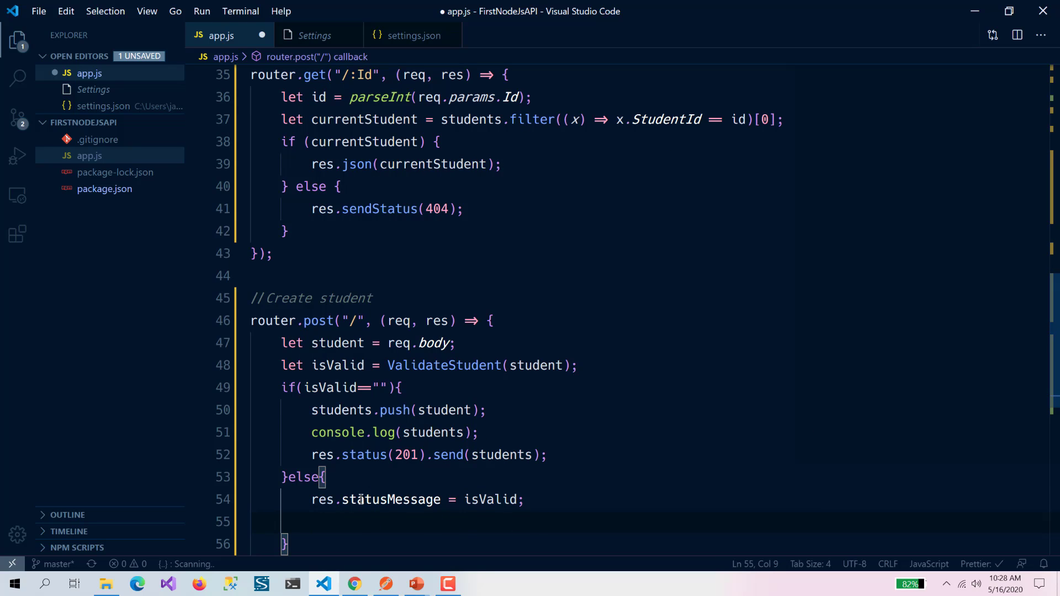
{"action": "type", "text": "res.sends"}
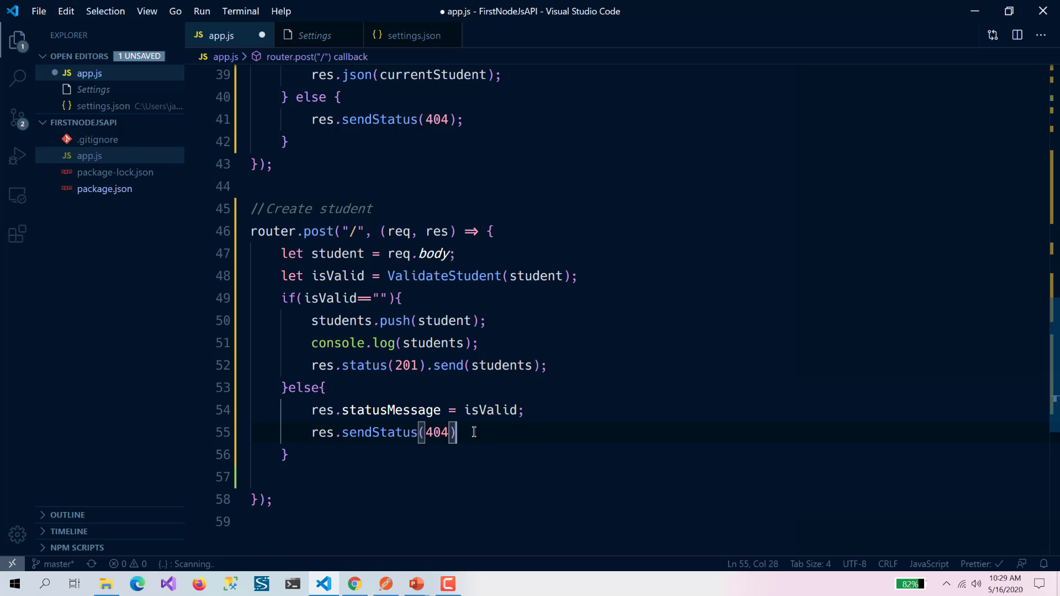
{"action": "key", "text": "ctrl+s"}
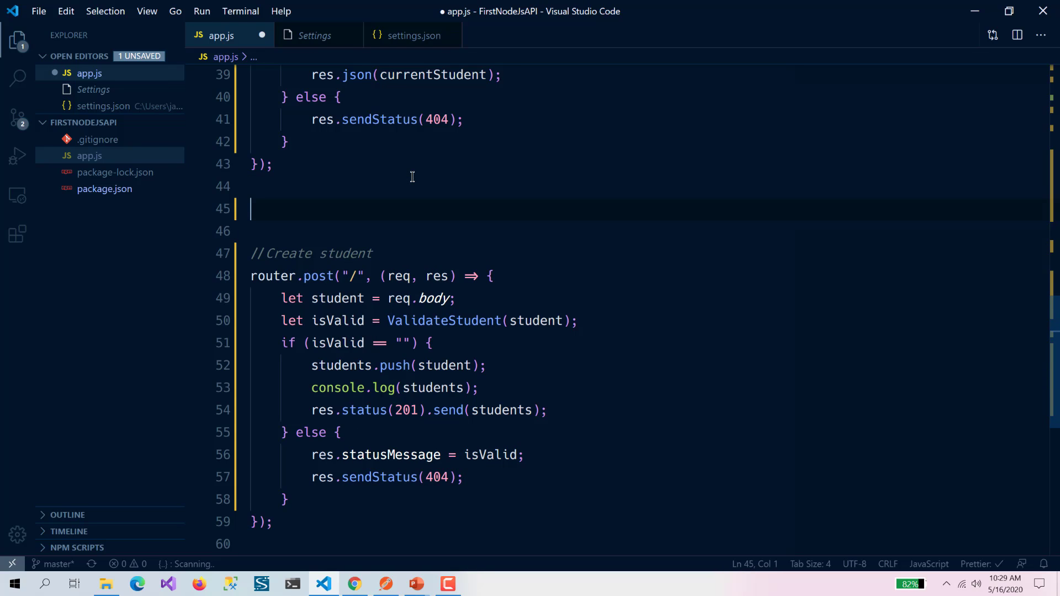
Step: Define ValidateStudent = (student) => {} with let message = "" inside
{"action": "type", "text": "ValidateStudent"}
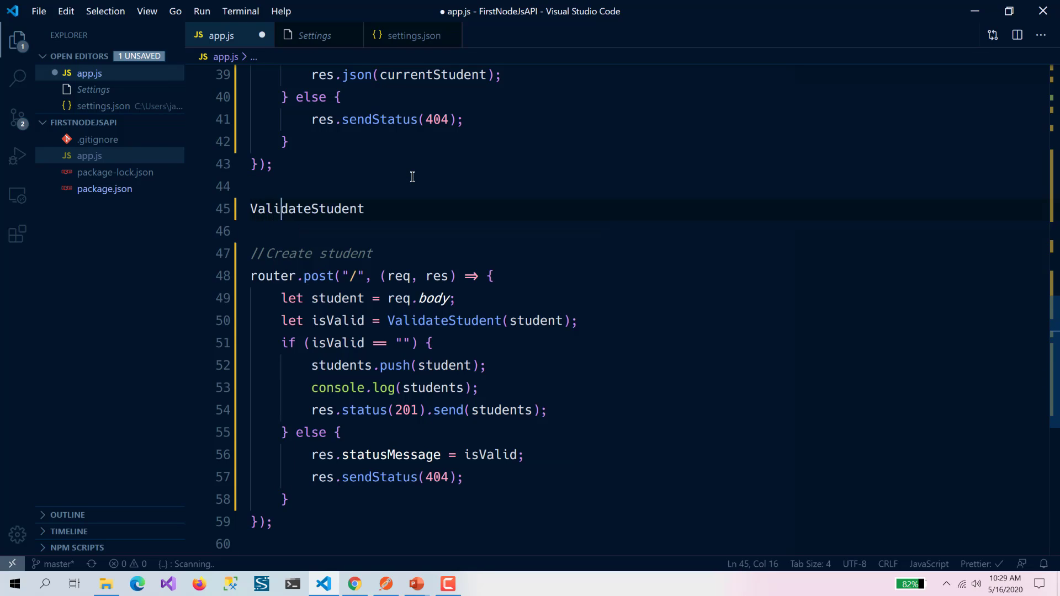
{"action": "type", "text": "(s"}
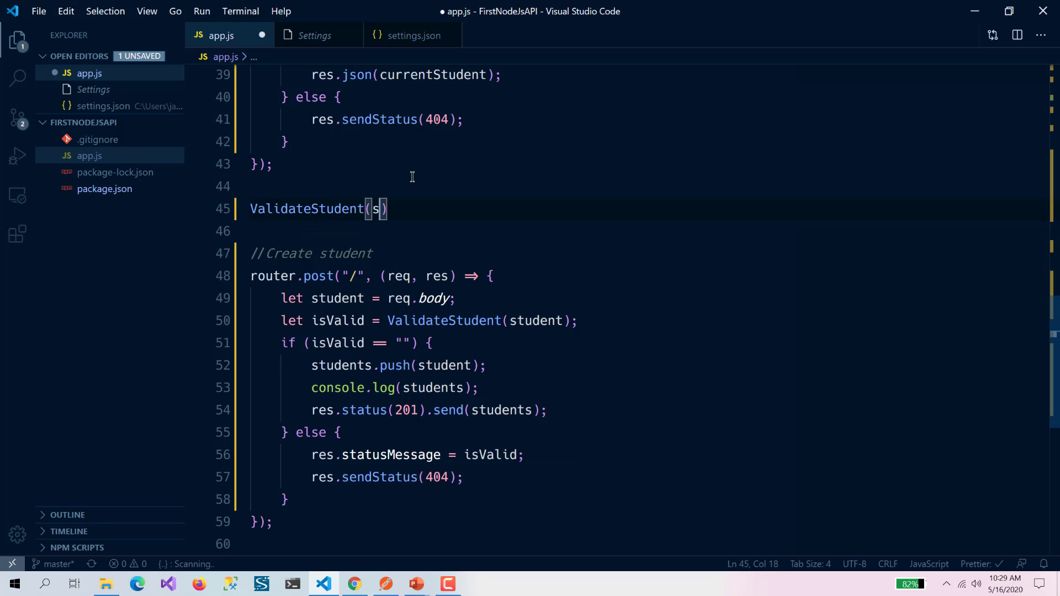
{"action": "key", "text": "Backspace"}
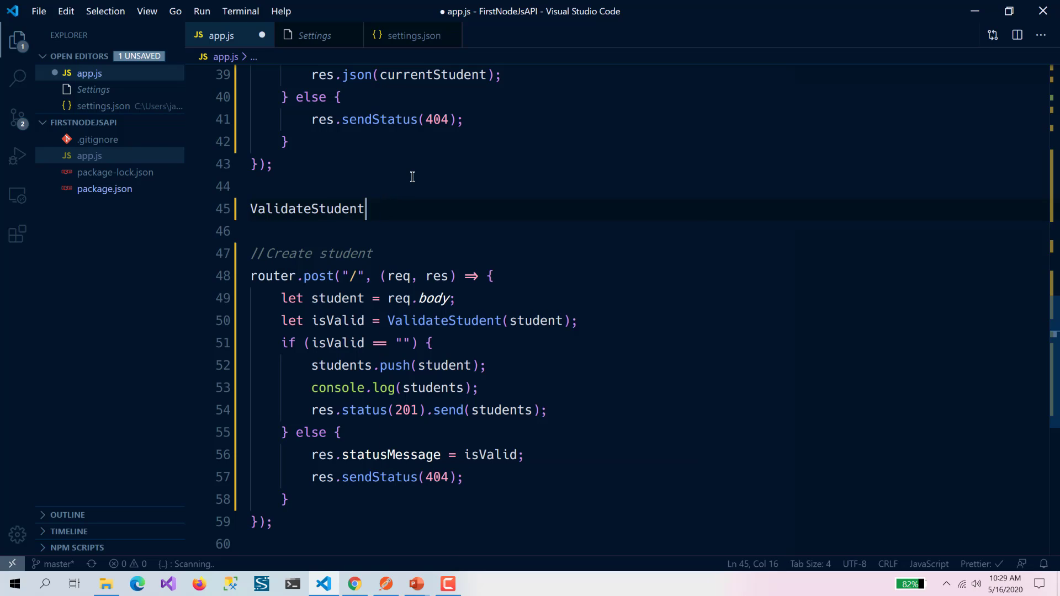
{"action": "type", "text": "="}
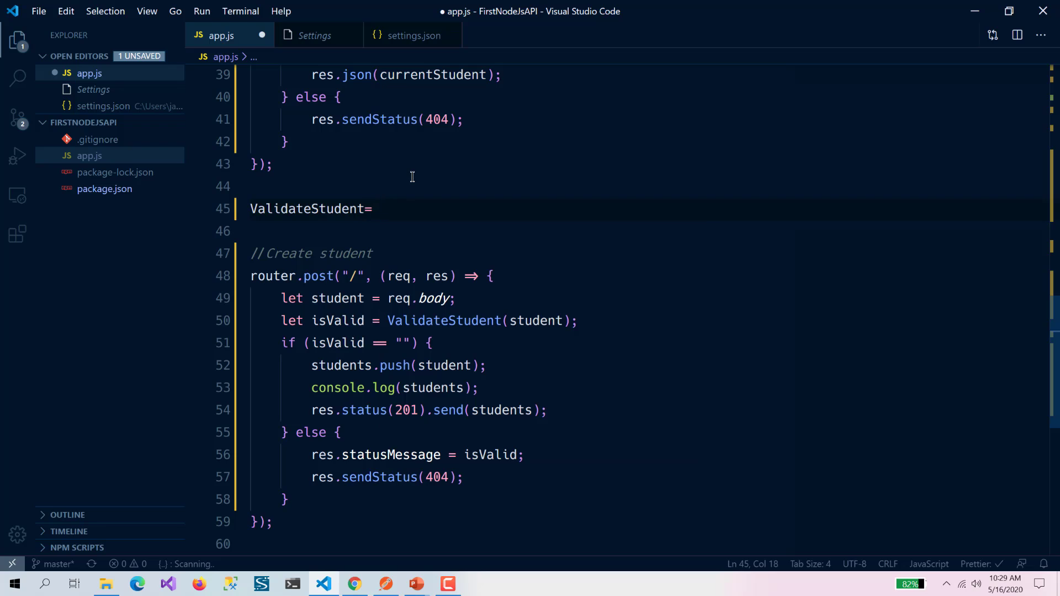
{"action": "type", "text": "(stud"}
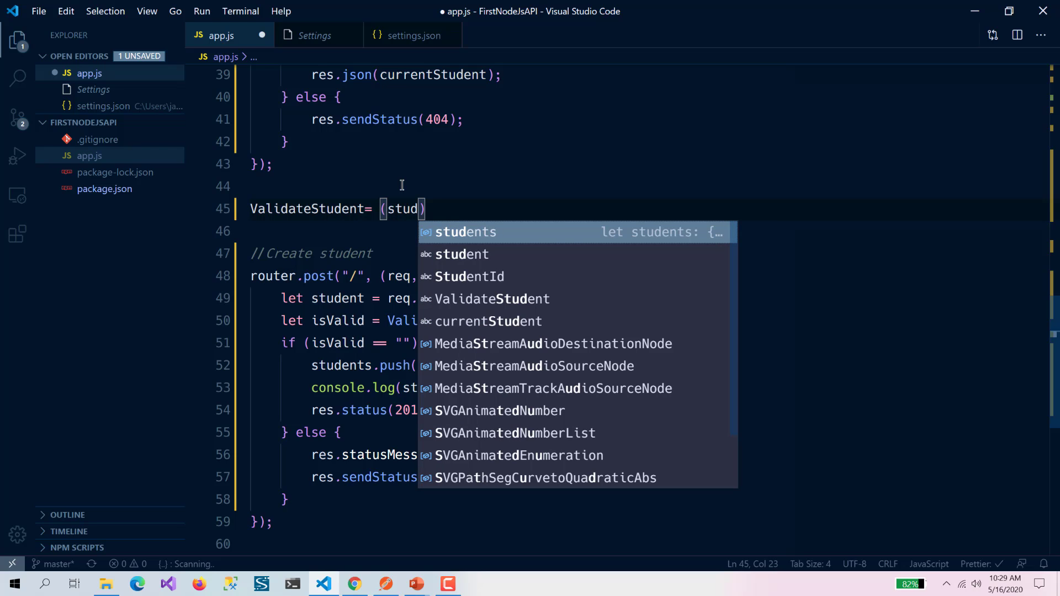
{"action": "type", "text": "ent)="}
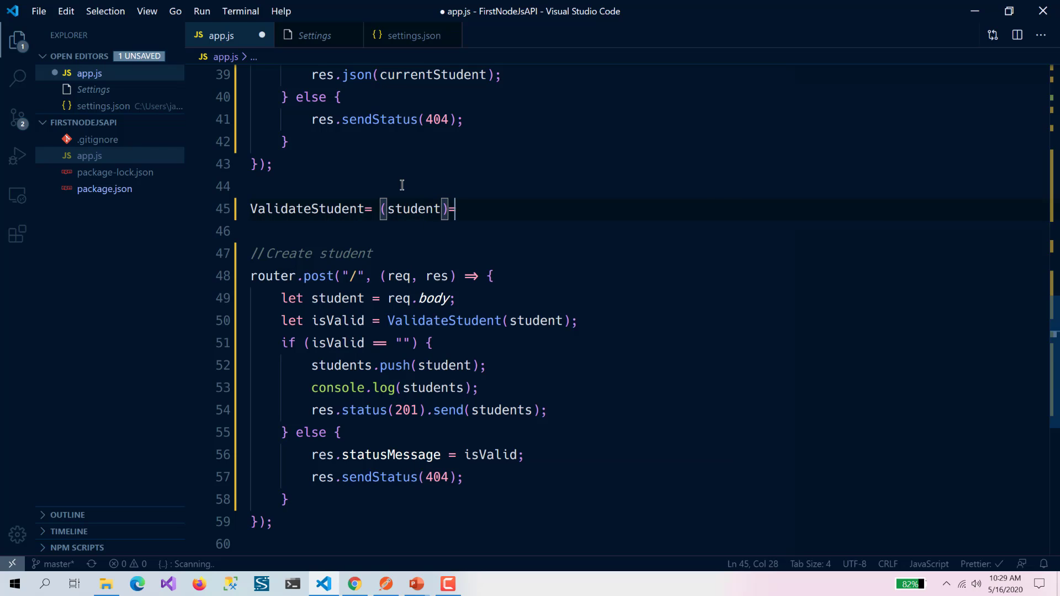
{"action": "type", "text": "{};"}
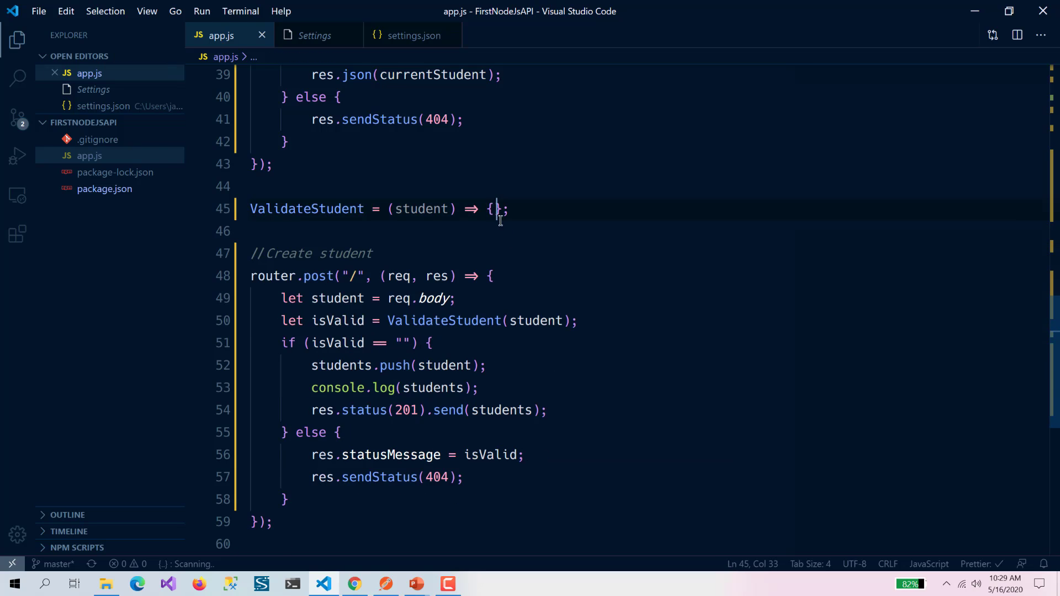
{"action": "key", "text": "enter"}
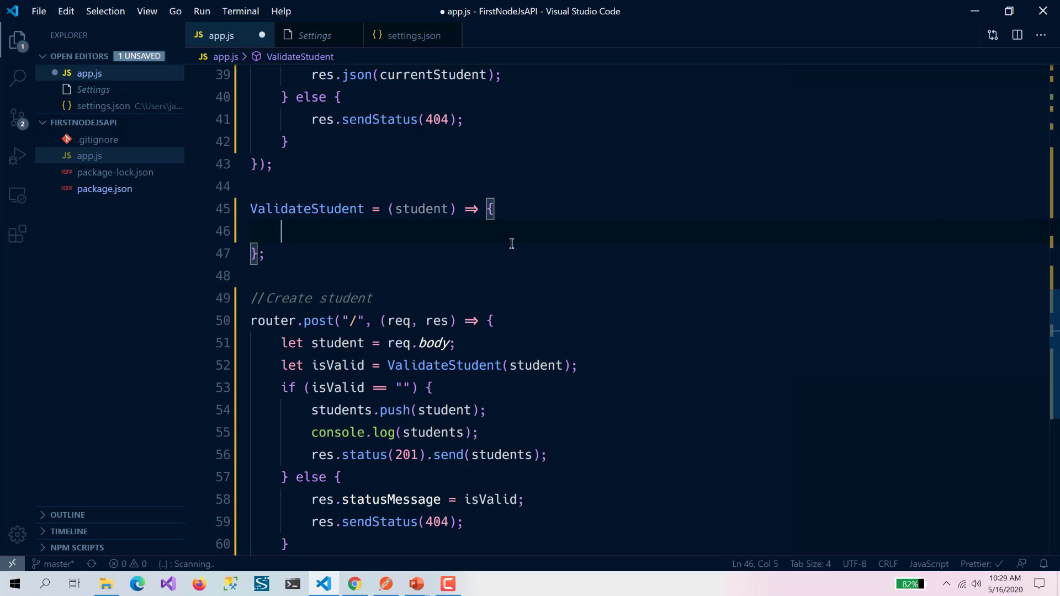
{"action": "type", "text": "let message"}
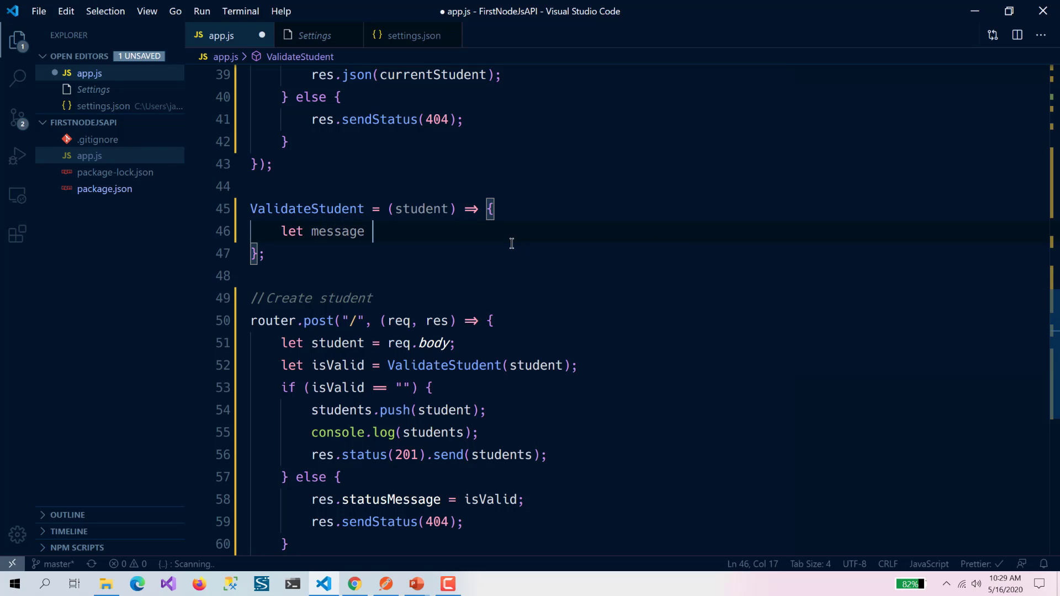
{"action": "type", "text": "= \"\";"}
{"action": "type", "text": "return"}
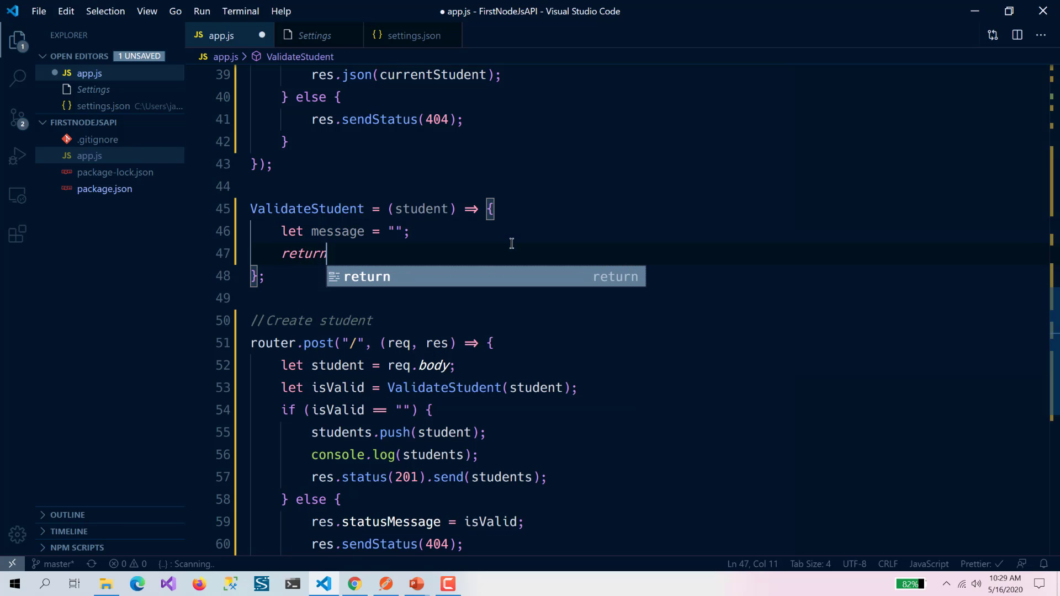
{"action": "type", "text": "message;"}
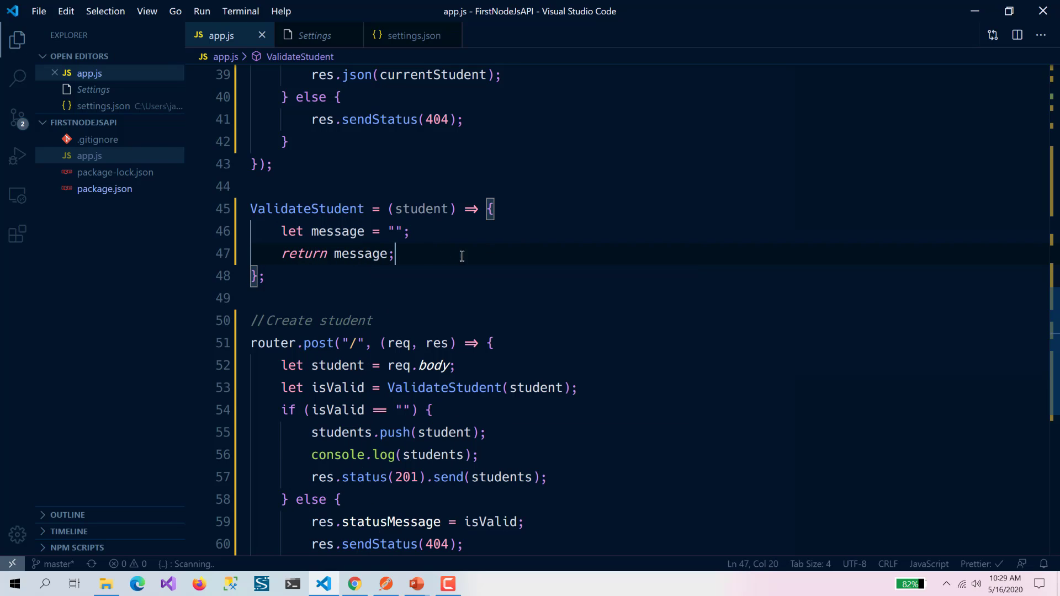
Step: Add if checks on StudentId, FirstName, LastName and Gender setting "Student ... not found" and return message
{"action": "type", "text": "if(student.StudentId){"}
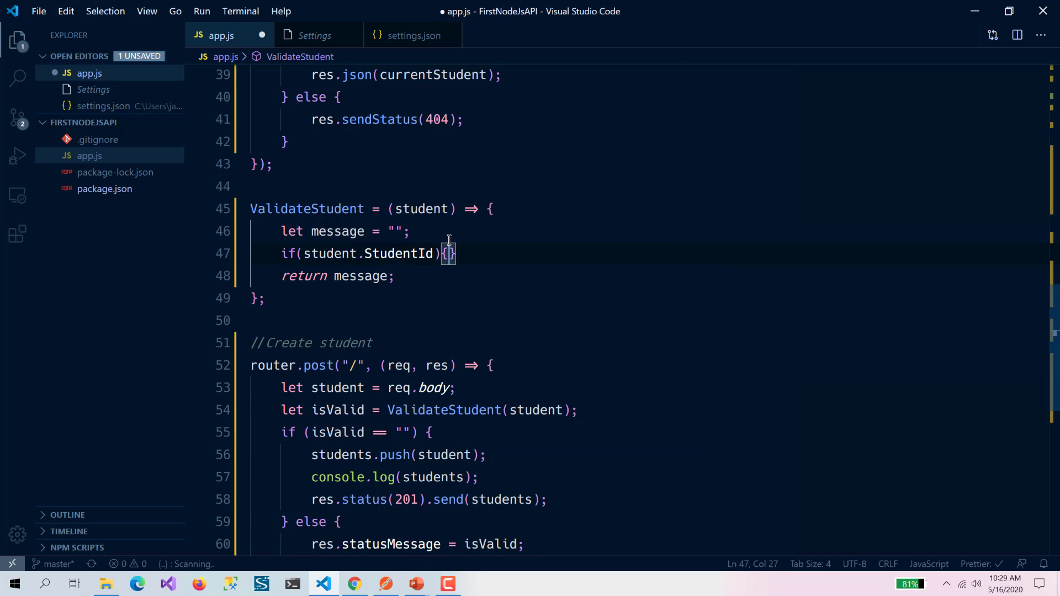
{"action": "type", "text": "message"}
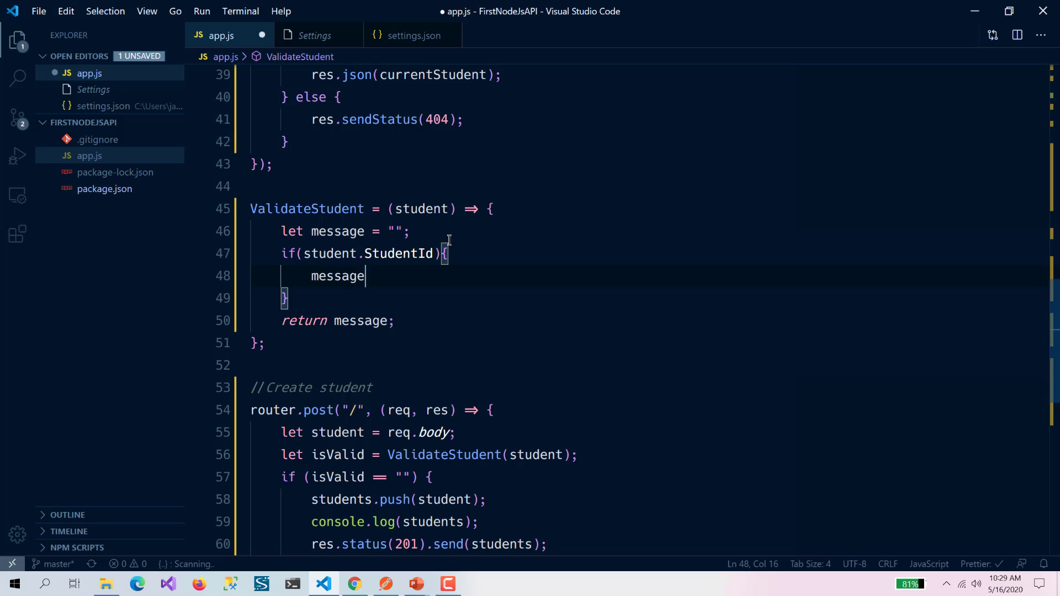
{"action": "type", "text": "= \"Student \""}
{"action": "type", "text": "if("}
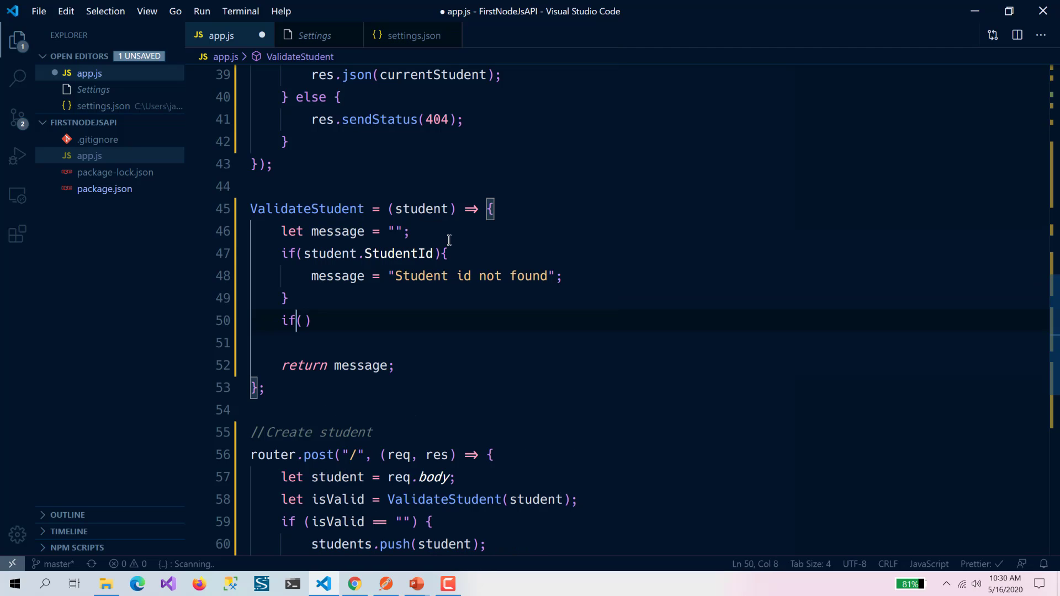
{"action": "type", "text": "student.f"}
{"action": "left_click", "coordinate": [650, 342]}
{"action": "type", "text": "message = \"Student firstnam"}
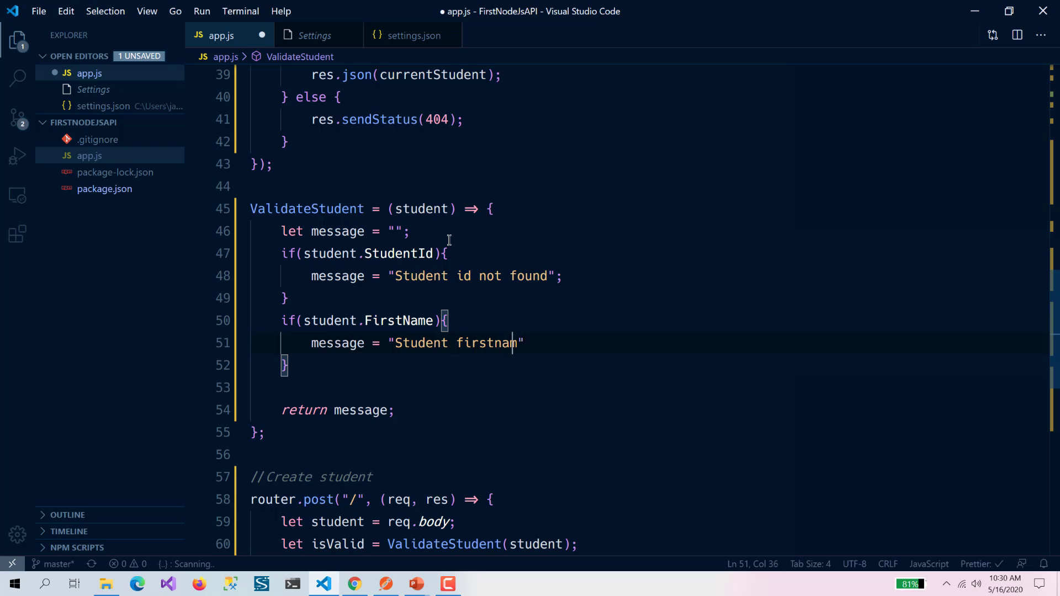
{"action": "type", "text": "e not found"}
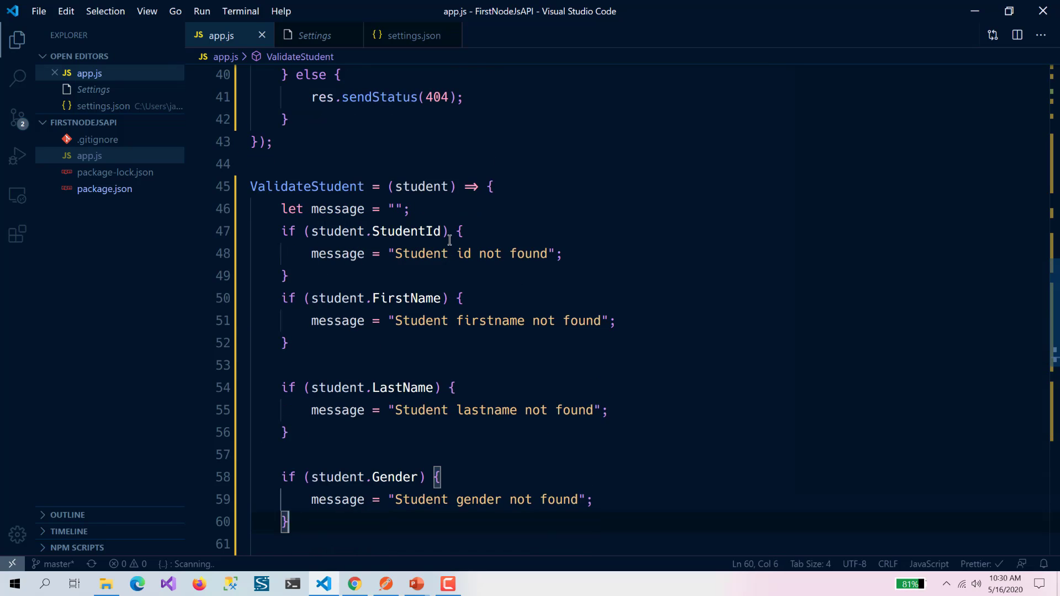
{"action": "type", "text": "return message;"}
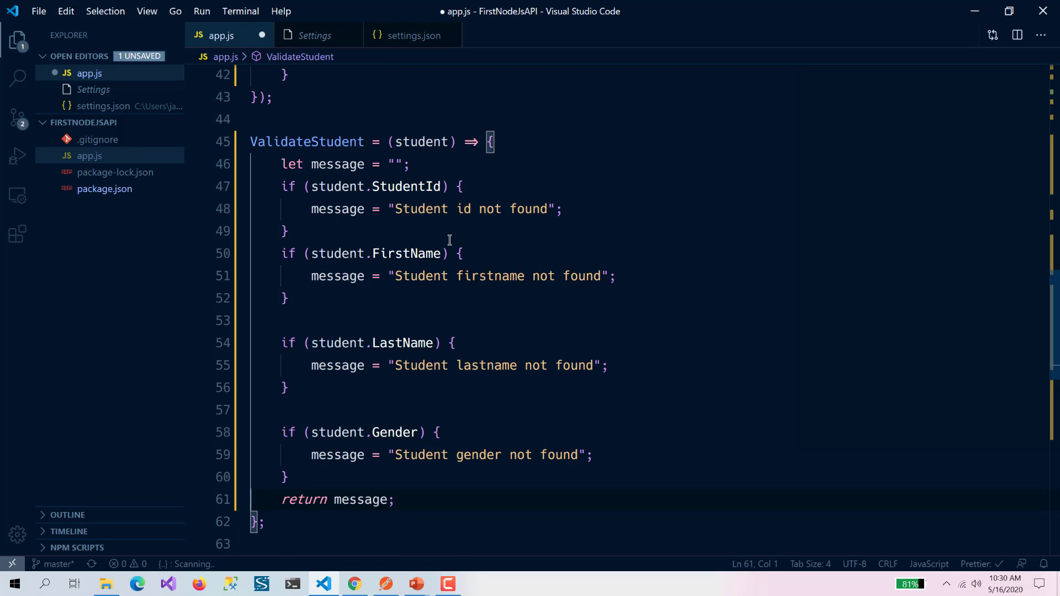
{"action": "scroll", "scroll_direction": "down", "scroll_amount": 3}
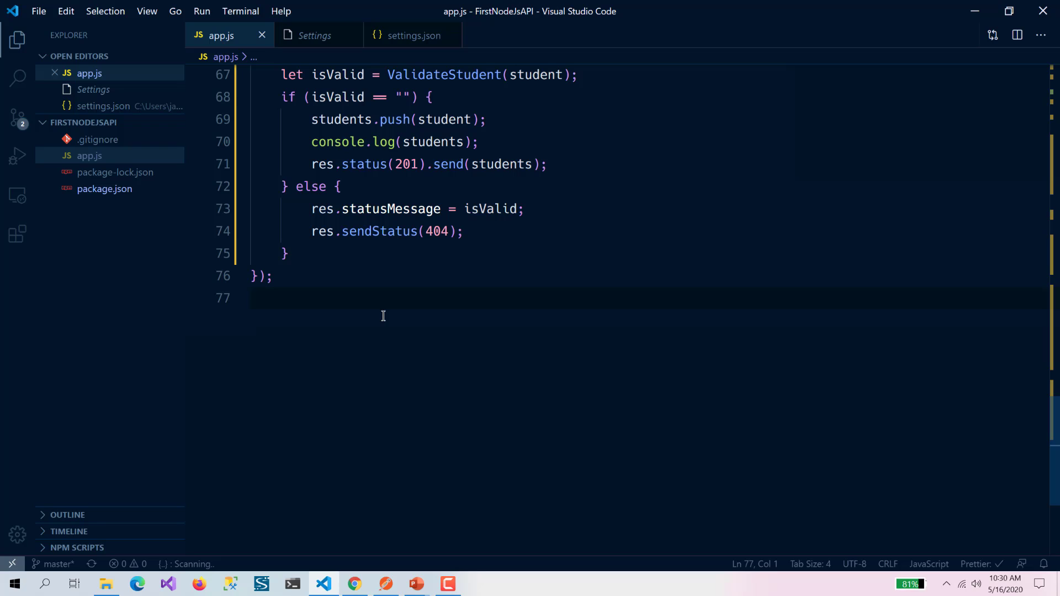
Step: Run node app.js in the terminal on port 3000 and switch to Postman
{"action": "type", "text": "node app.js"}
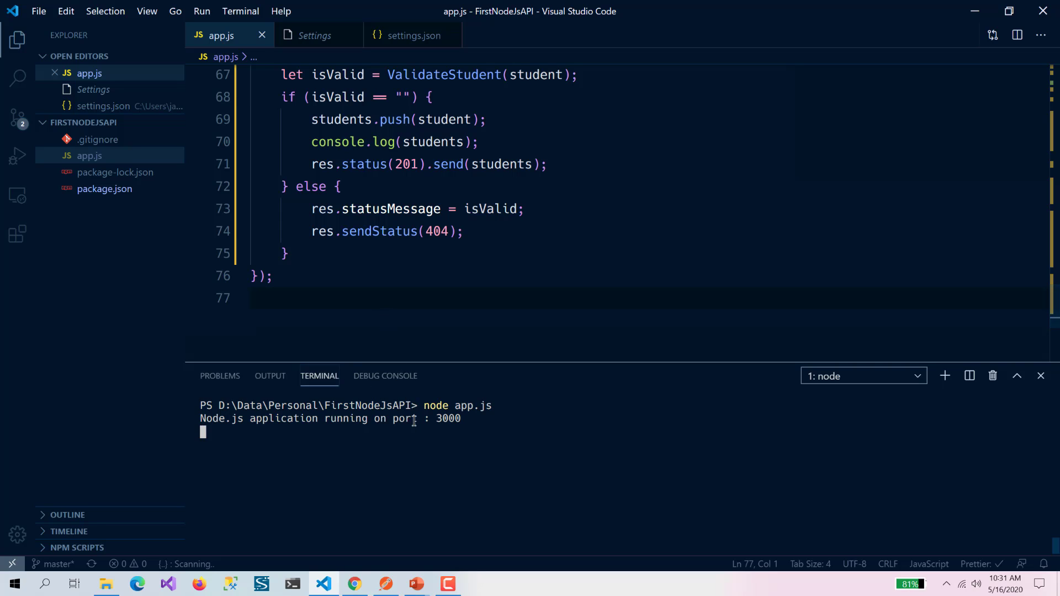
{"action": "left_click", "coordinate": [385, 583]}
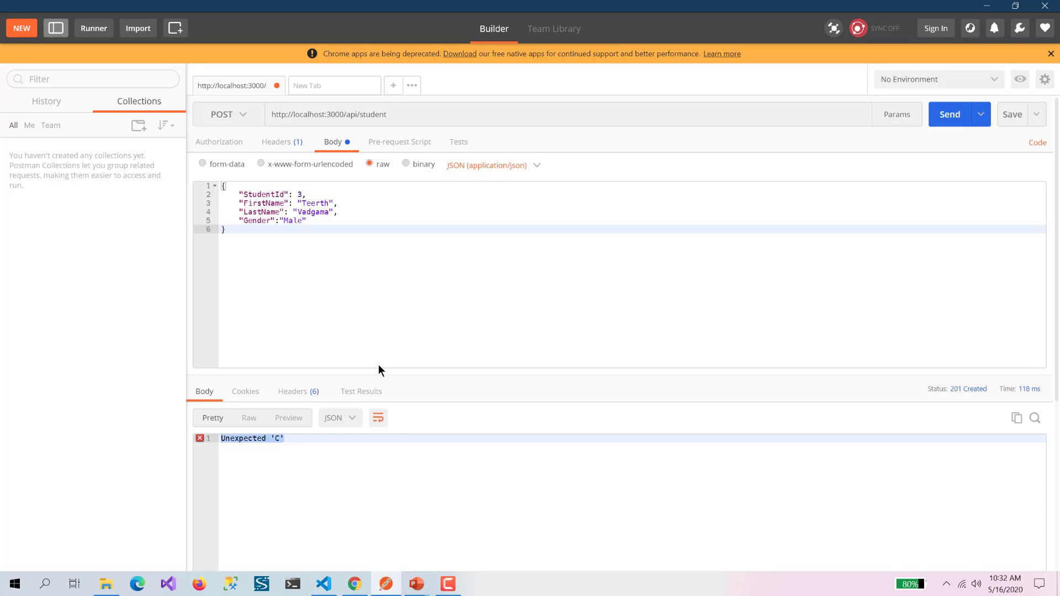
{"action": "mouse_move", "coordinate": [258, 185]}
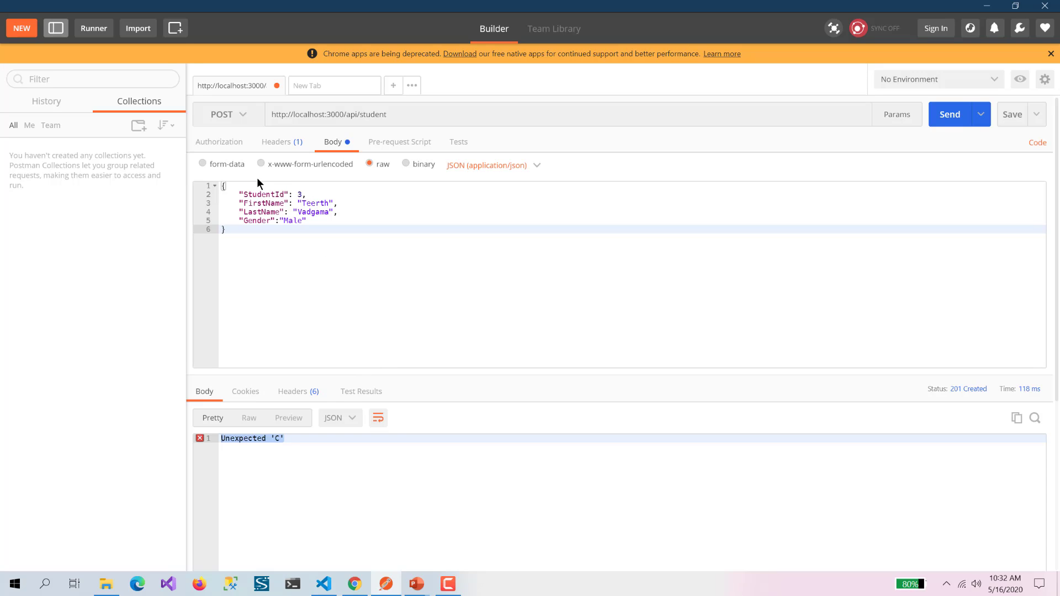
{"action": "mouse_move", "coordinate": [350, 123]}
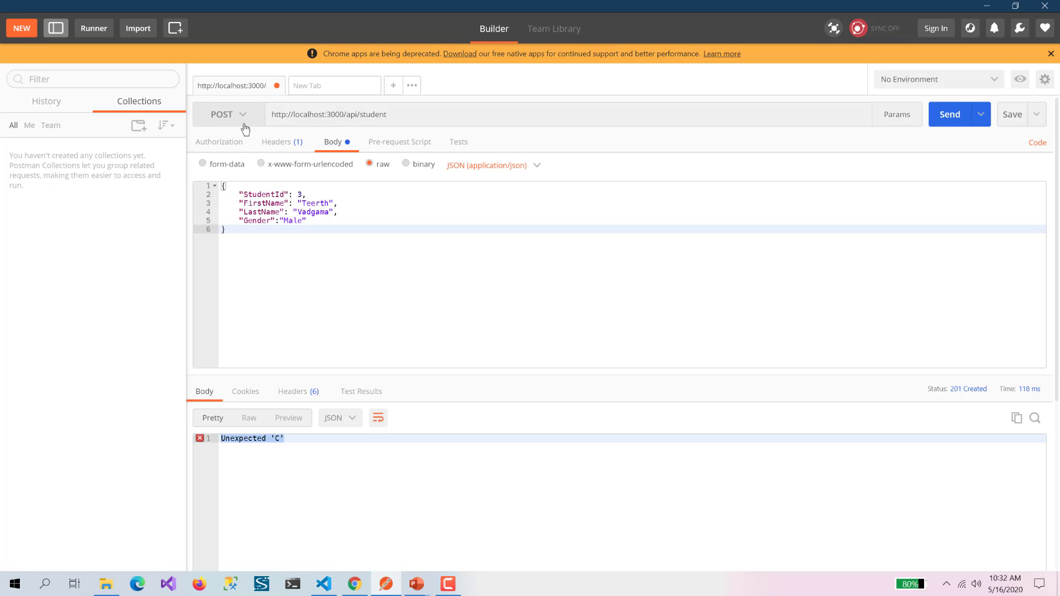
{"action": "mouse_move", "coordinate": [236, 119]}
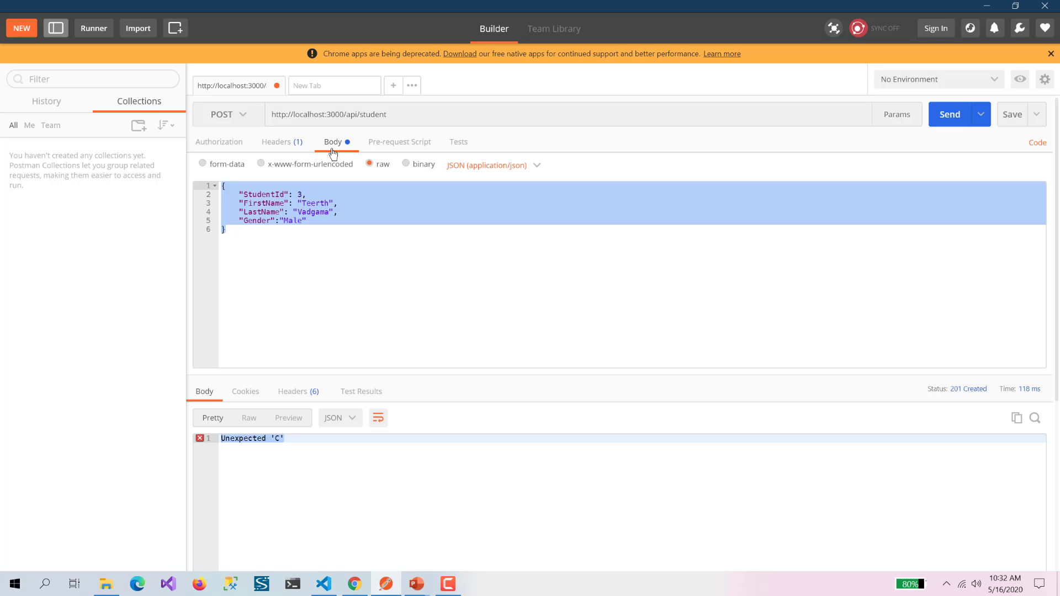
{"action": "left_click", "coordinate": [276, 142]}
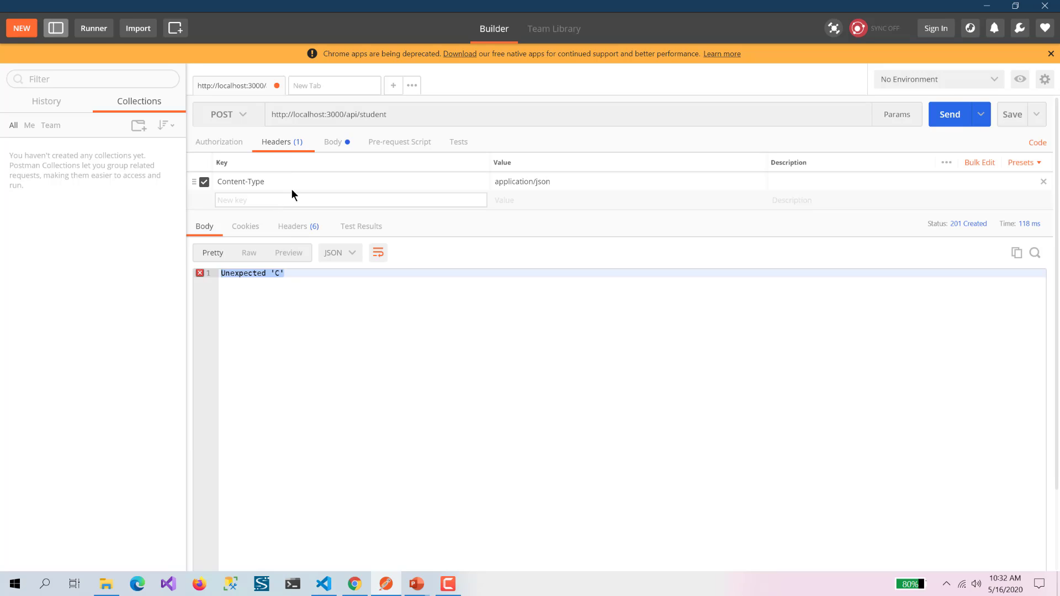
{"action": "mouse_move", "coordinate": [573, 188]}
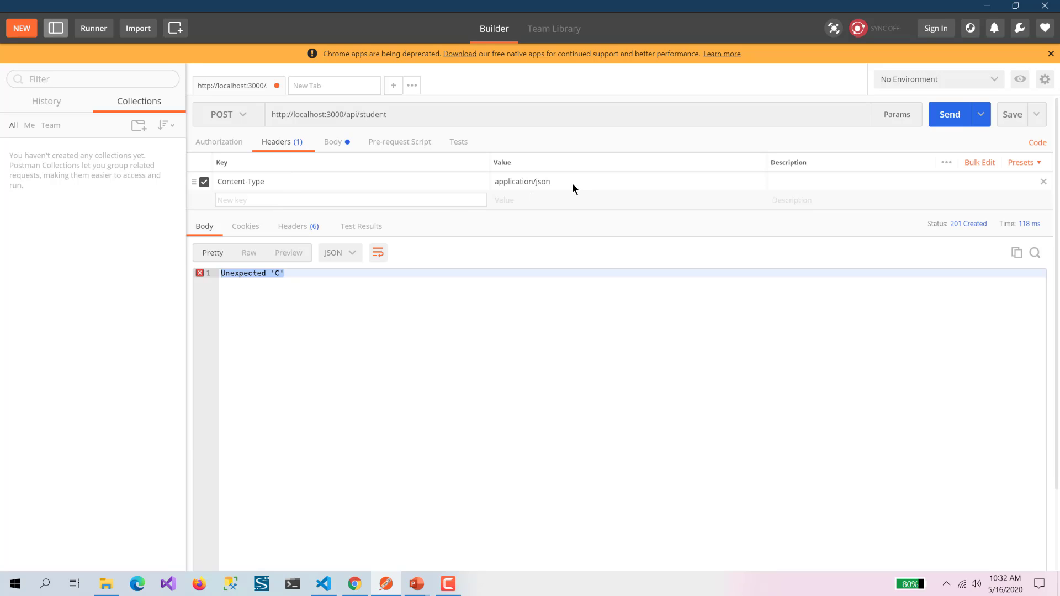
{"action": "left_click", "coordinate": [332, 143]}
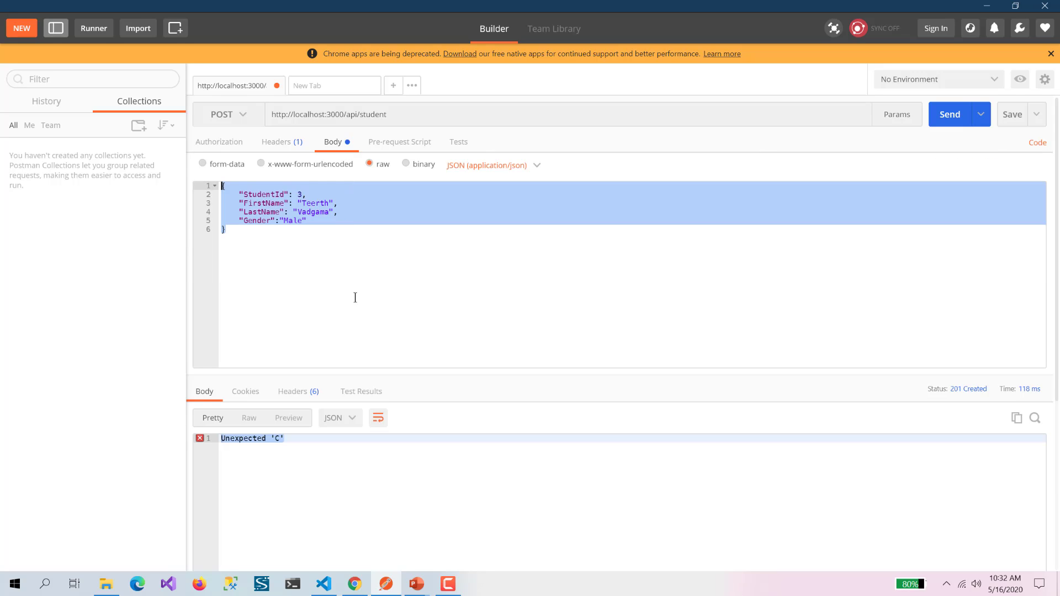
{"action": "mouse_move", "coordinate": [859, 228]}
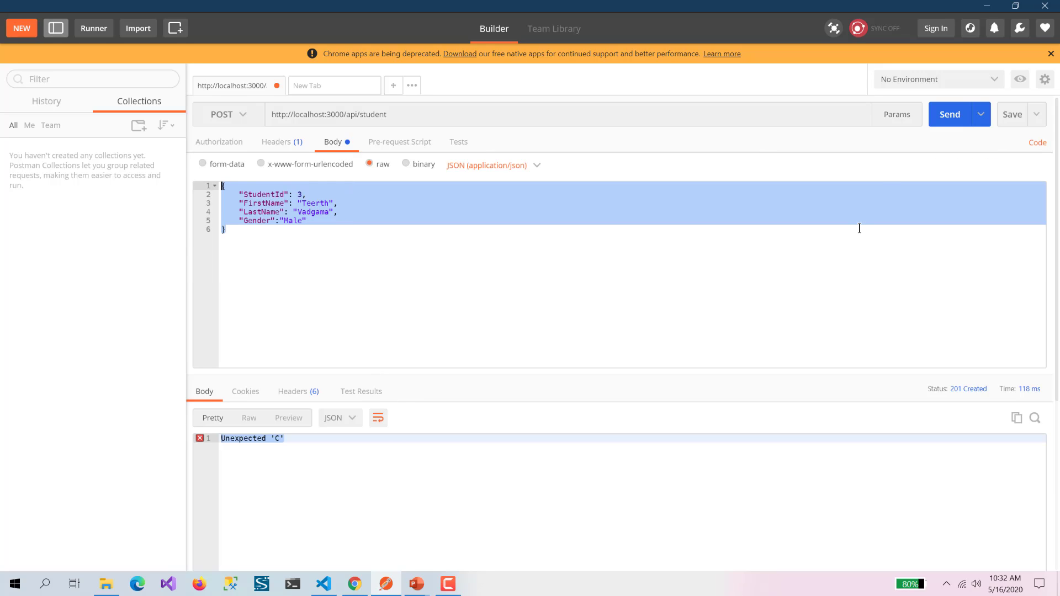
{"action": "left_click", "coordinate": [950, 114]}
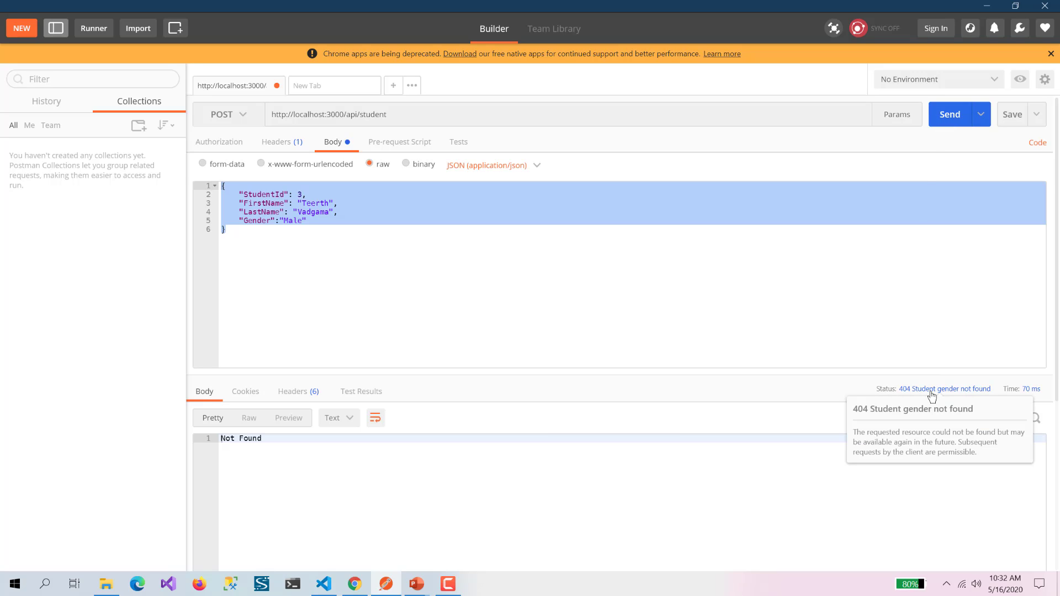
{"action": "mouse_move", "coordinate": [316, 547]}
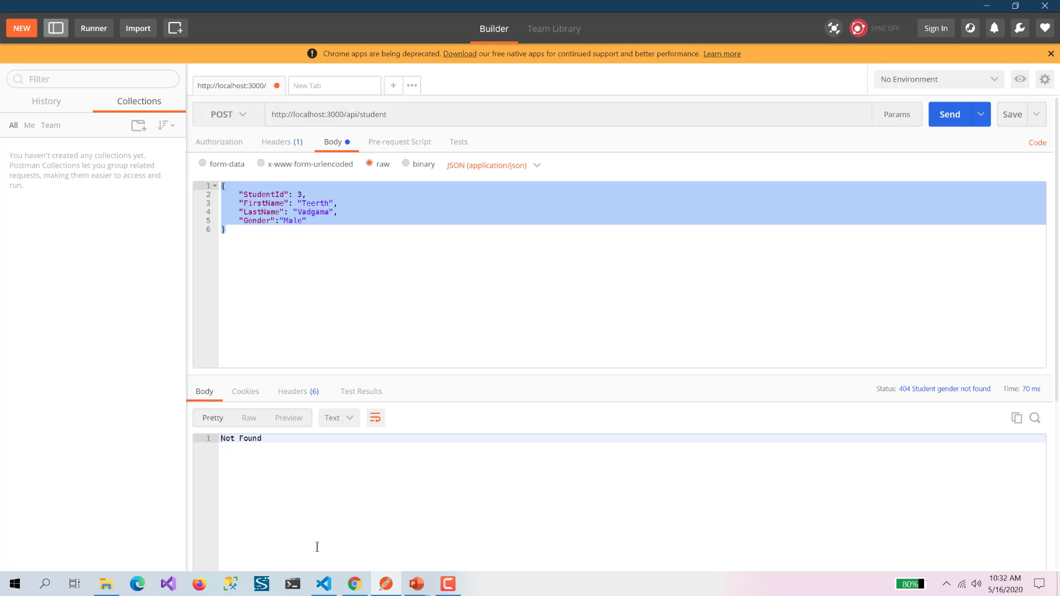
Step: Return to Visual Studio Code from the 404 Student gender not found response
{"action": "left_click", "coordinate": [322, 583]}
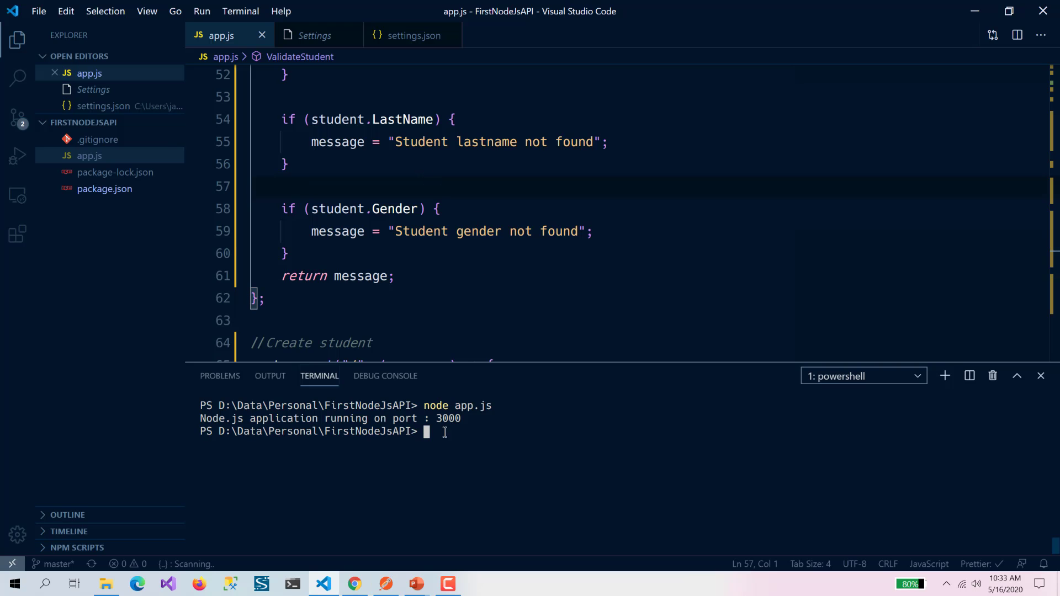
Step: Negate the Gender check with !, rerun node app.js, and switch to Postman to retest
{"action": "left_click", "coordinate": [322, 209]}
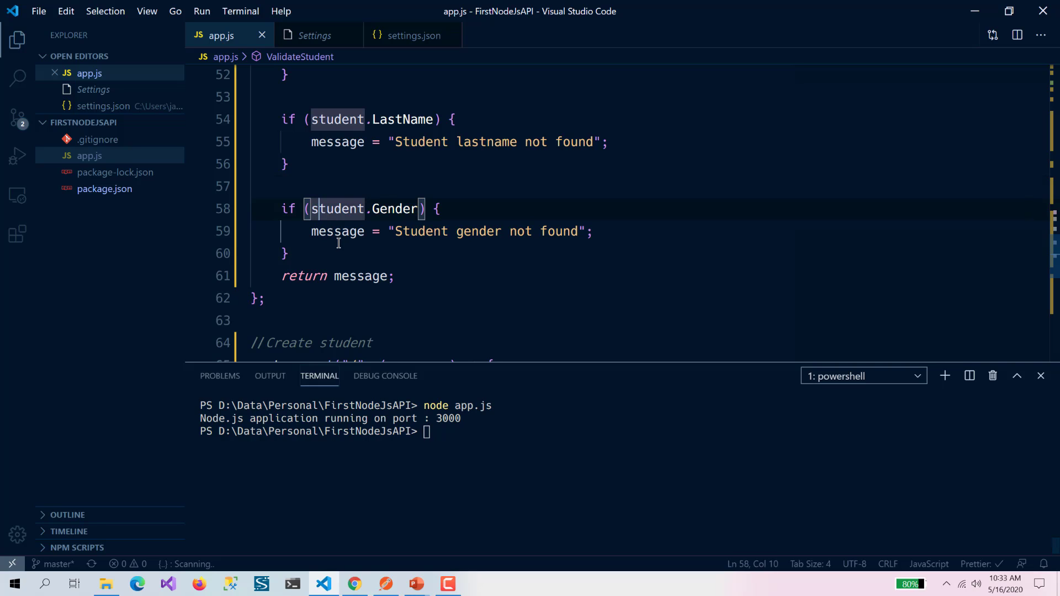
{"action": "type", "text": "!"}
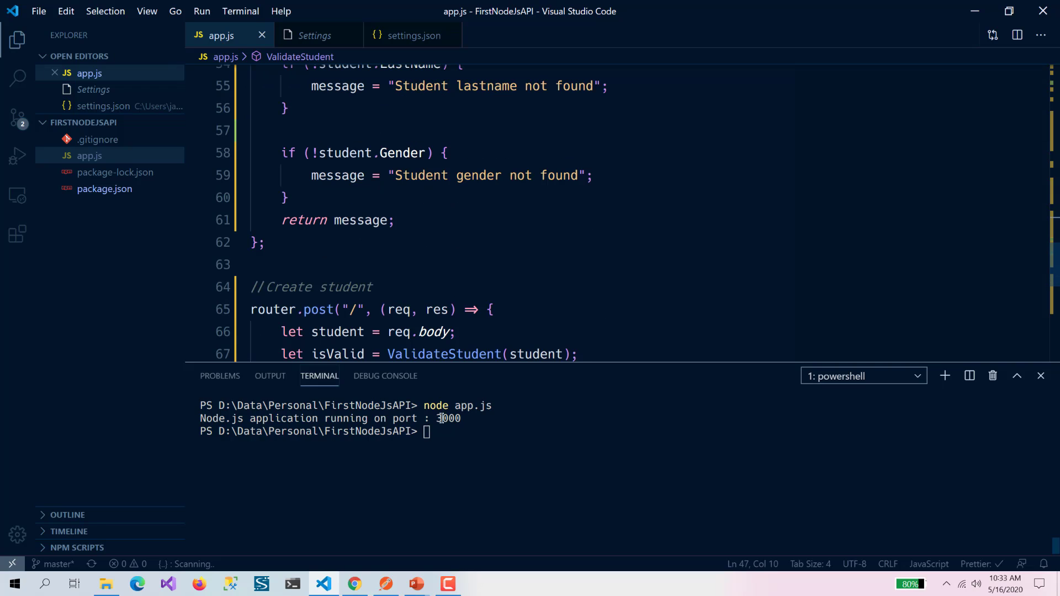
{"action": "type", "text": "node app.js"}
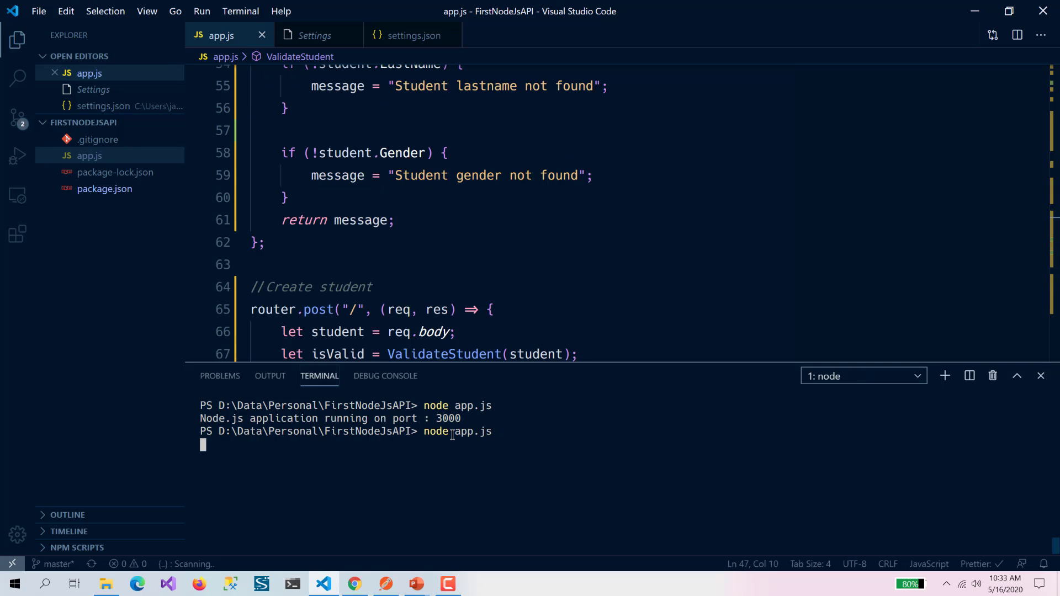
{"action": "left_click", "coordinate": [384, 588]}
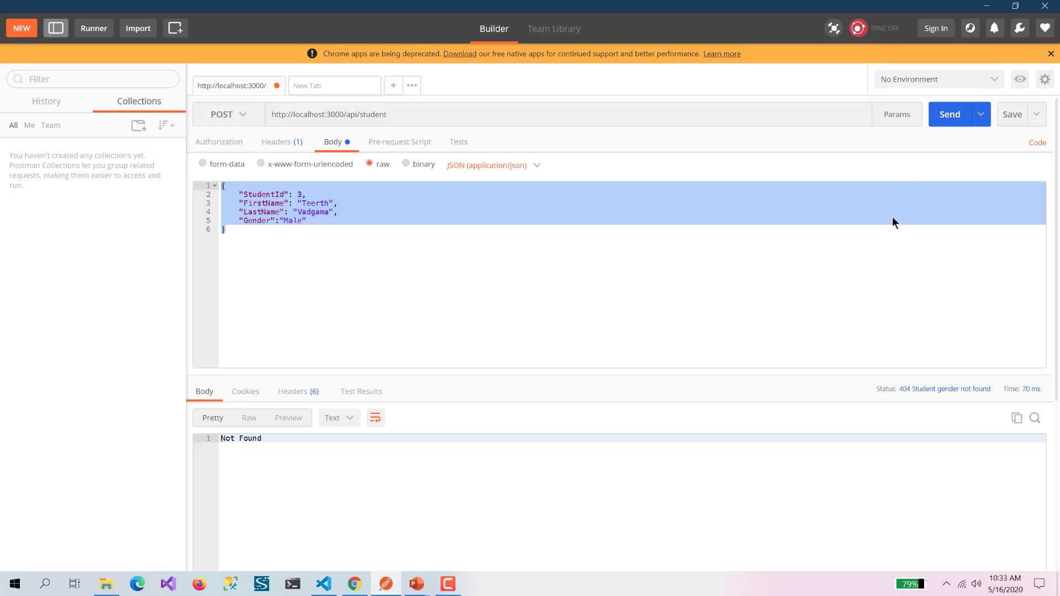
Step: Resend the Teerth student and get 201 Created listing students 1, 2 and 3
{"action": "left_click", "coordinate": [949, 113]}
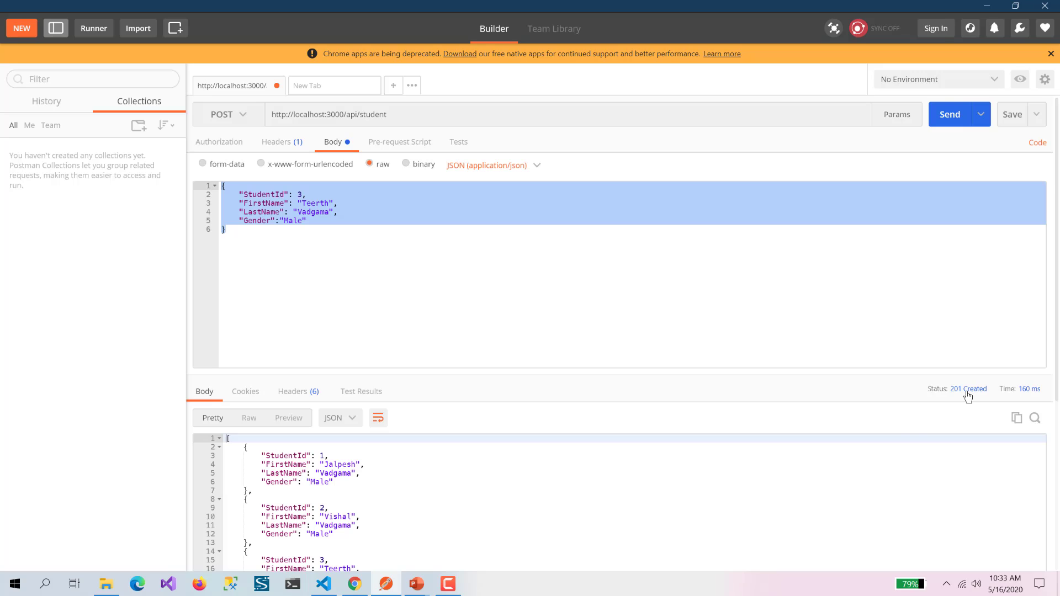
{"action": "mouse_move", "coordinate": [601, 433]}
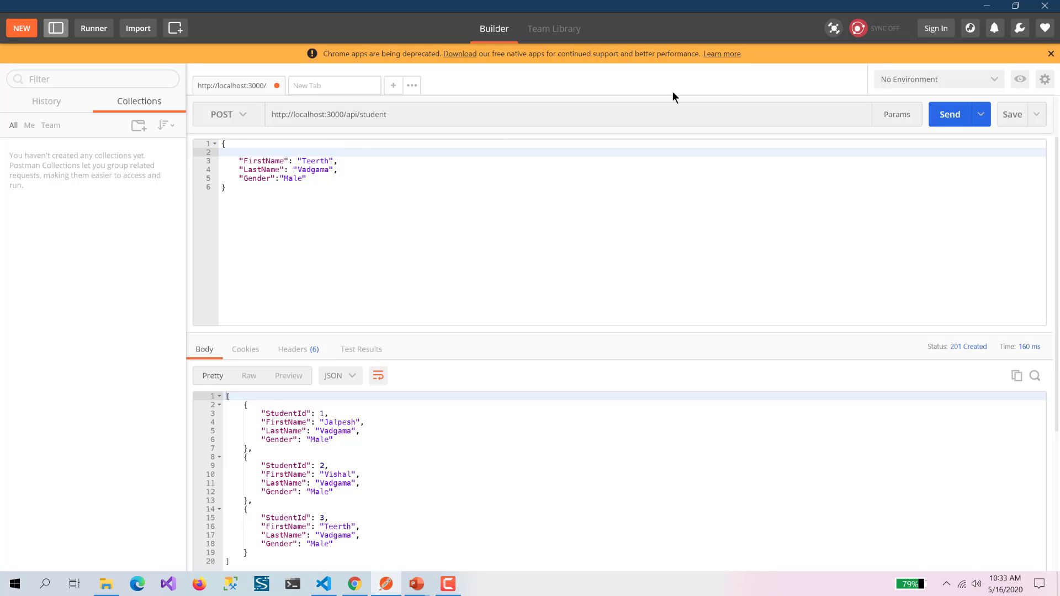
{"action": "mouse_move", "coordinate": [913, 131]}
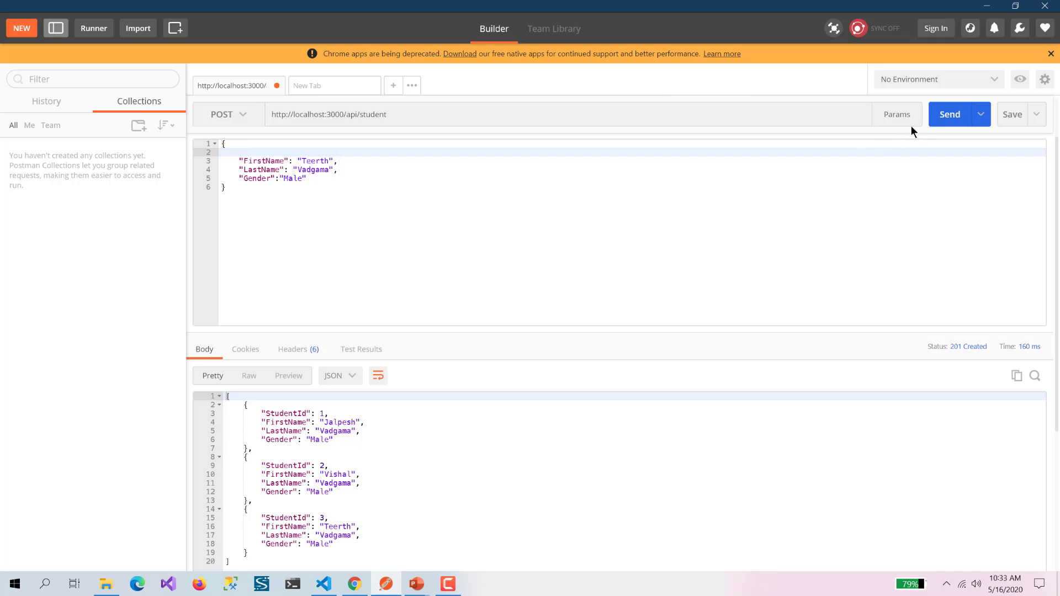
Step: Send the body without StudentId and get 404 "Student id not found"
{"action": "left_click", "coordinate": [950, 114]}
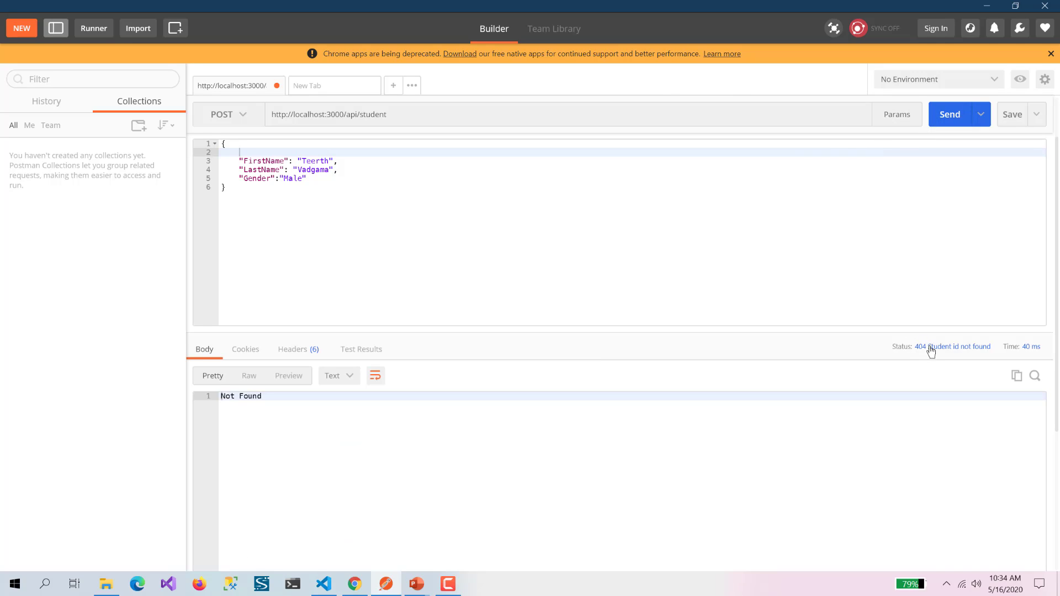
{"action": "mouse_move", "coordinate": [952, 345]}
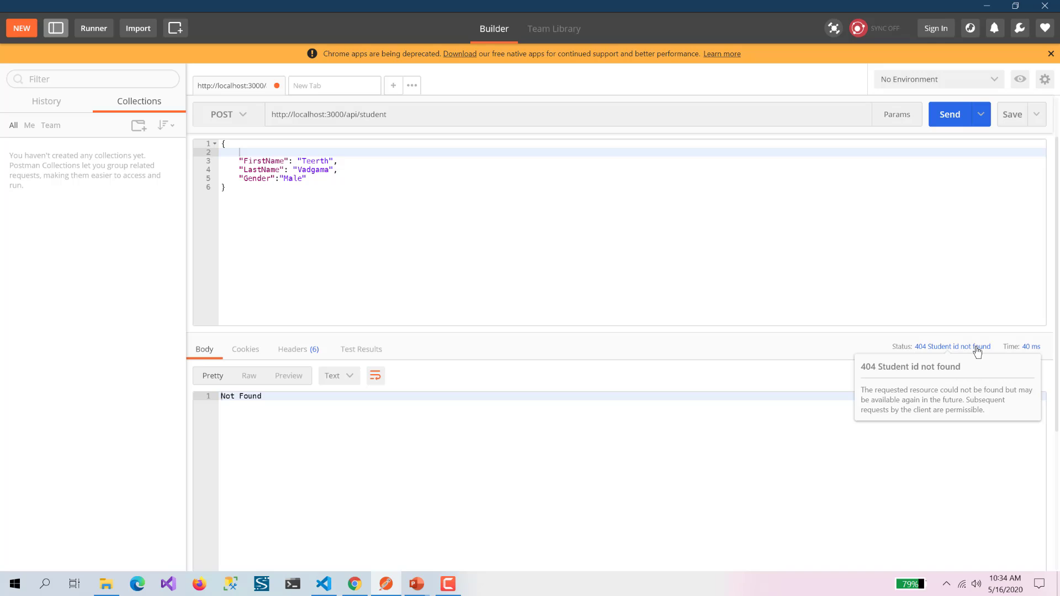
{"action": "mouse_move", "coordinate": [447, 290]}
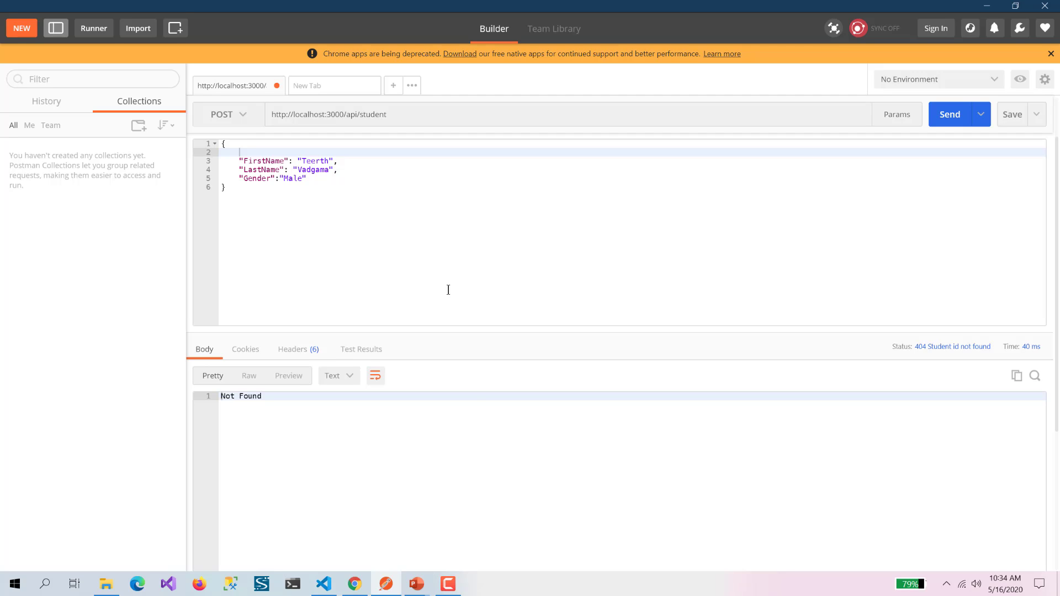
{"action": "mouse_move", "coordinate": [416, 583]}
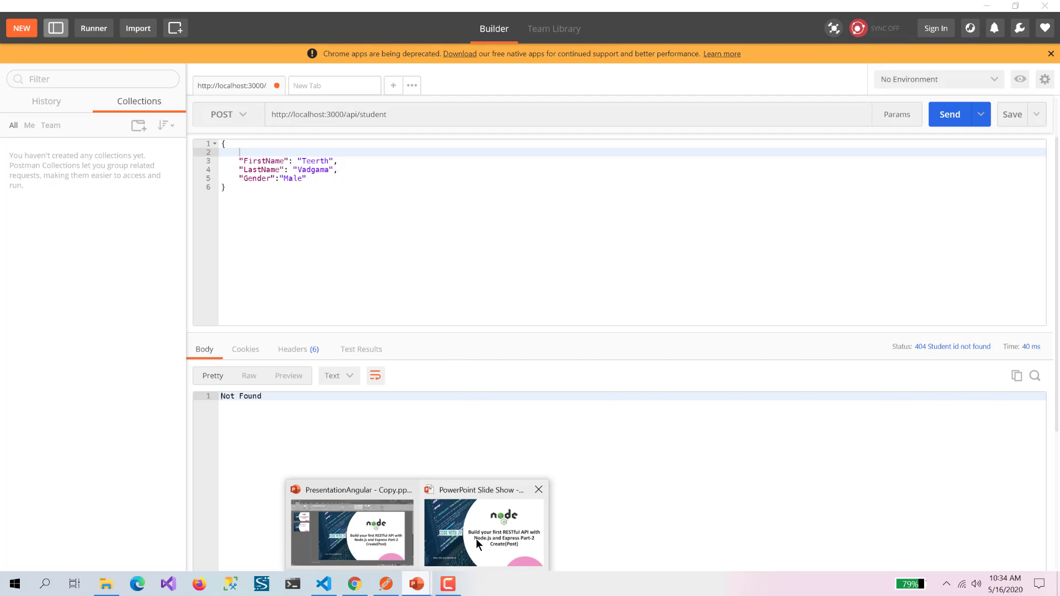